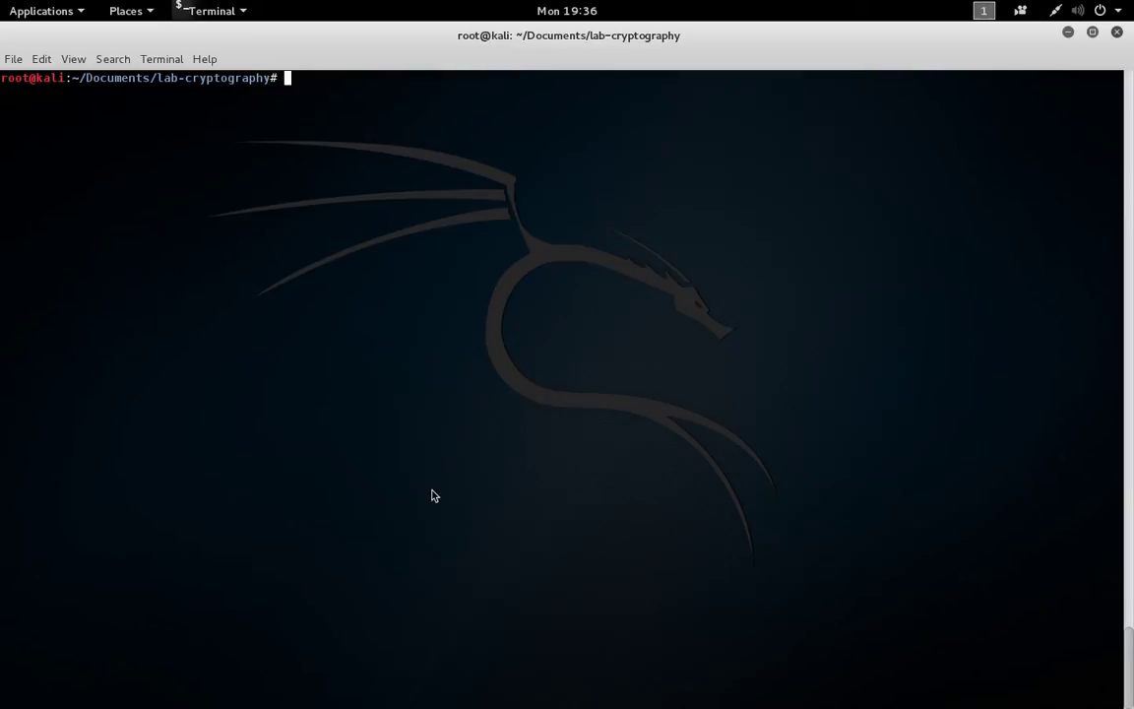
Step: Write 'Hello' in nano and save it as file.txt before exiting to the prompt
text(nano)
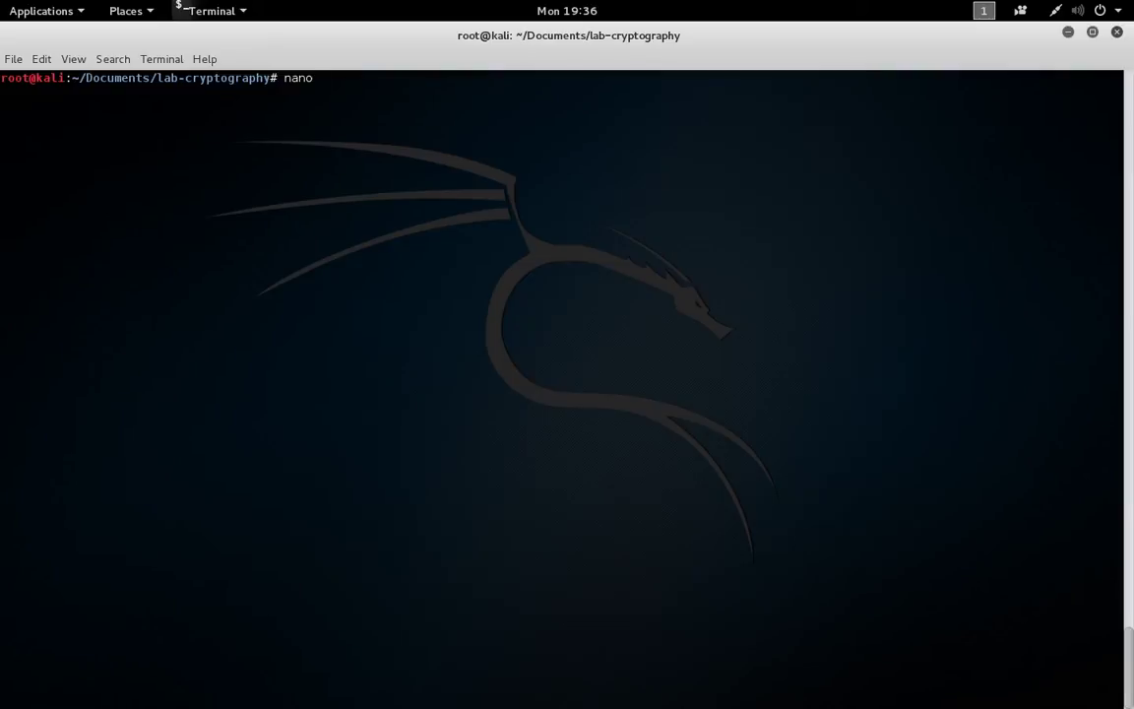
text(Hello)
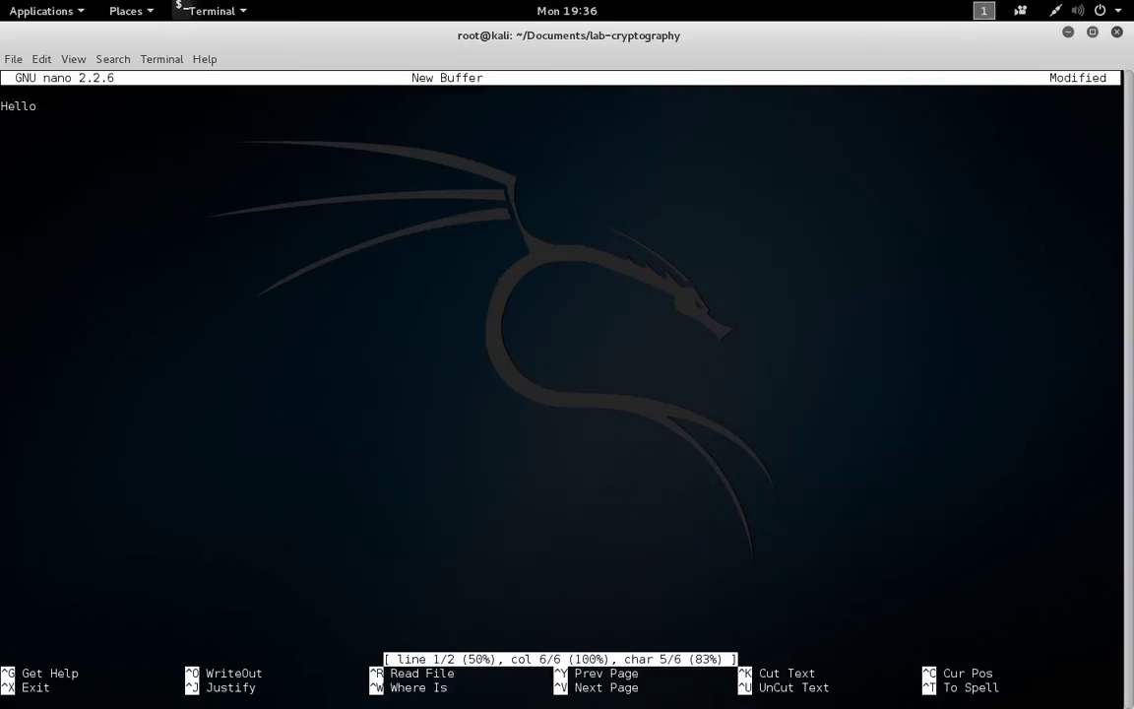
text(y)
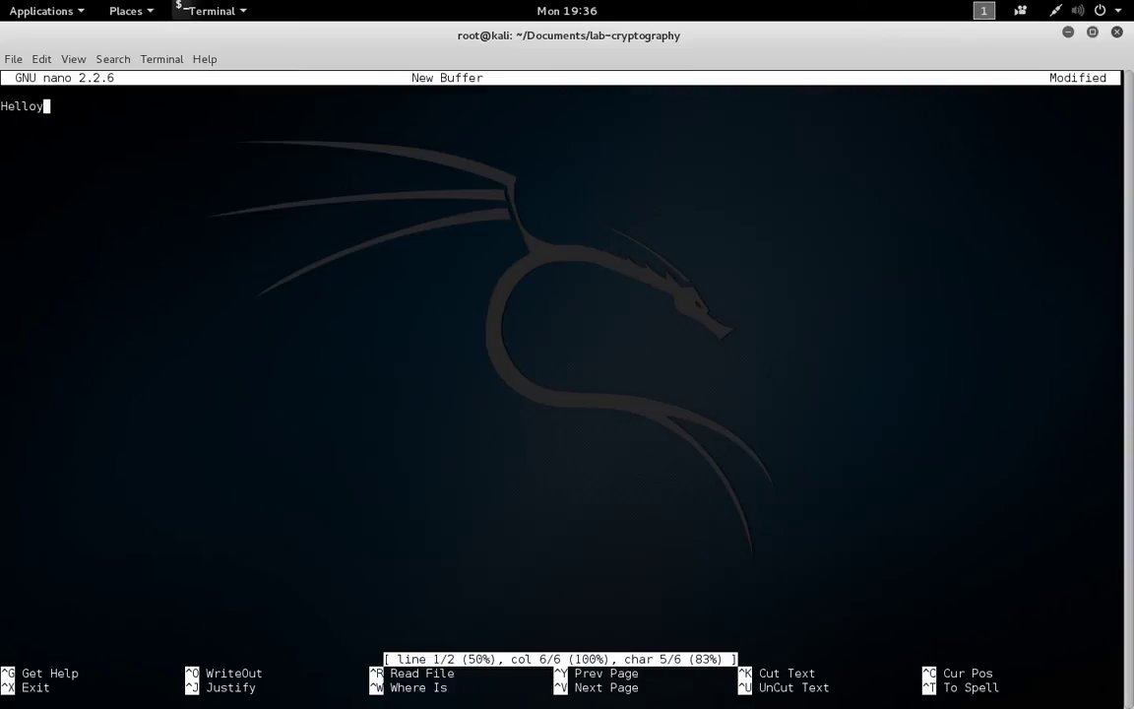
key(ctrl+o)
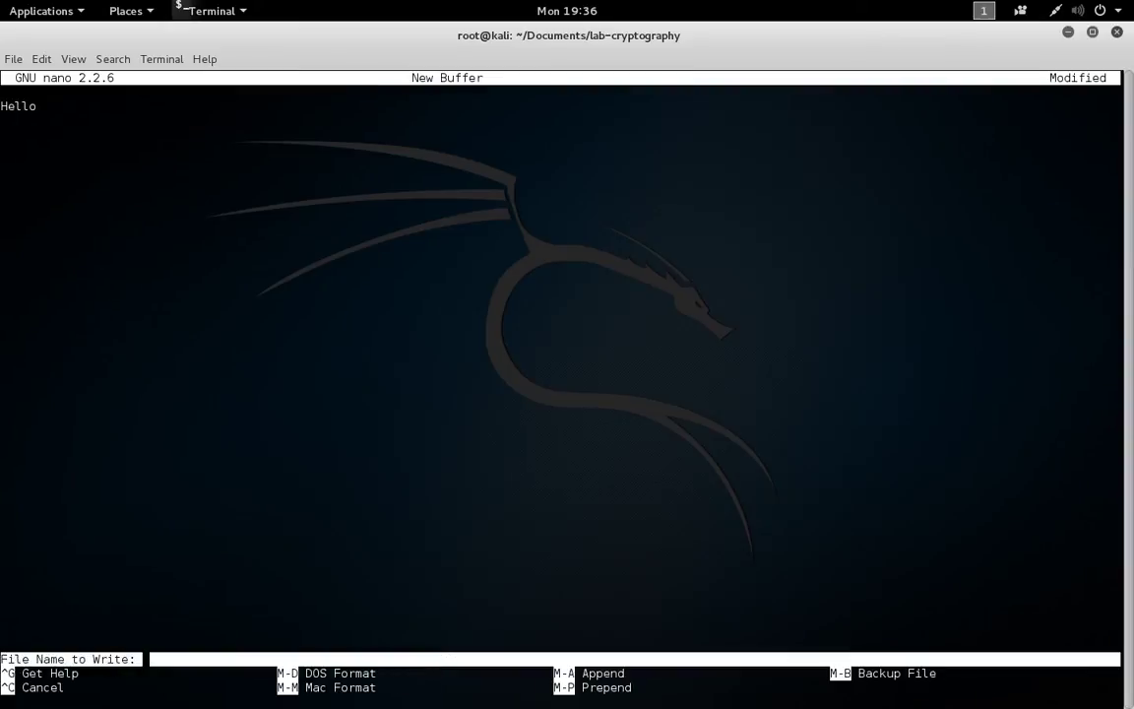
text(file.)
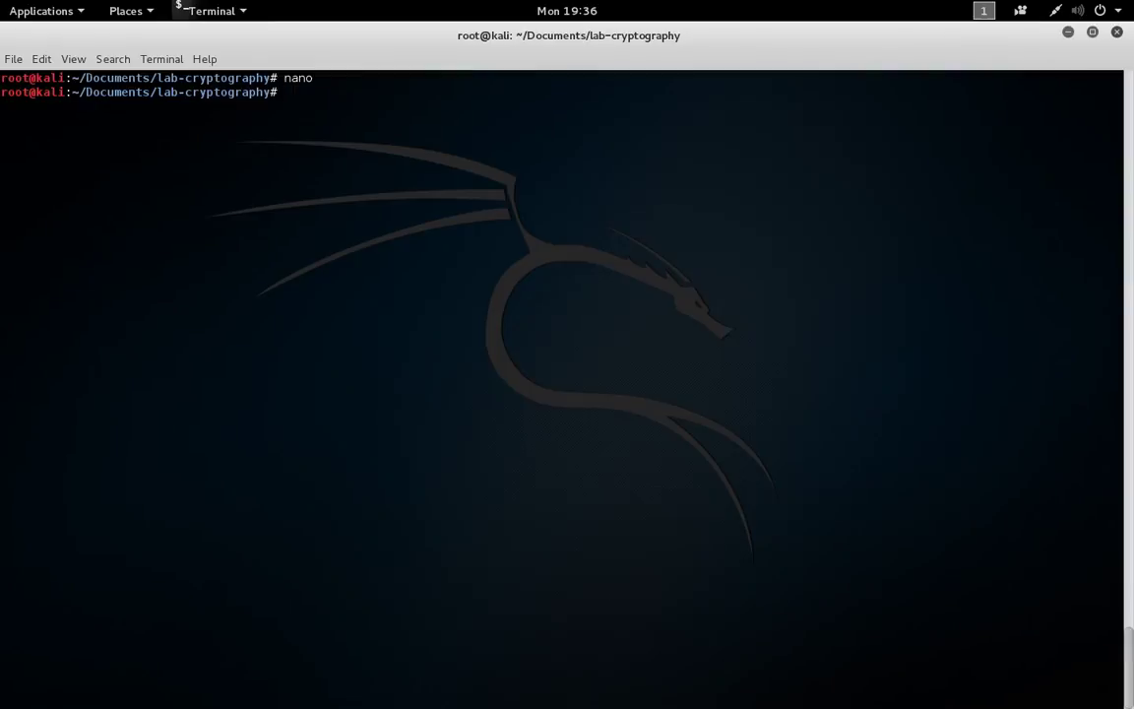
Step: Run hexdump on file.txt and highlight its byte groups 6548 6c6c 0a6f, length 6
text(hexdump)
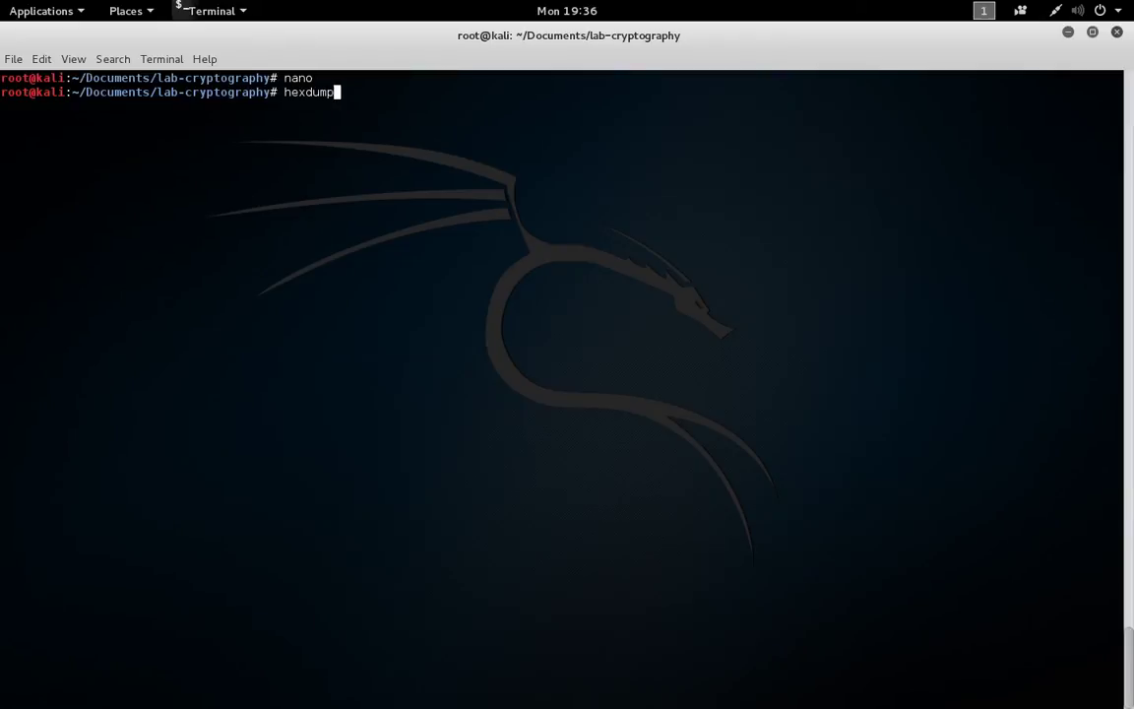
text(file.txt)
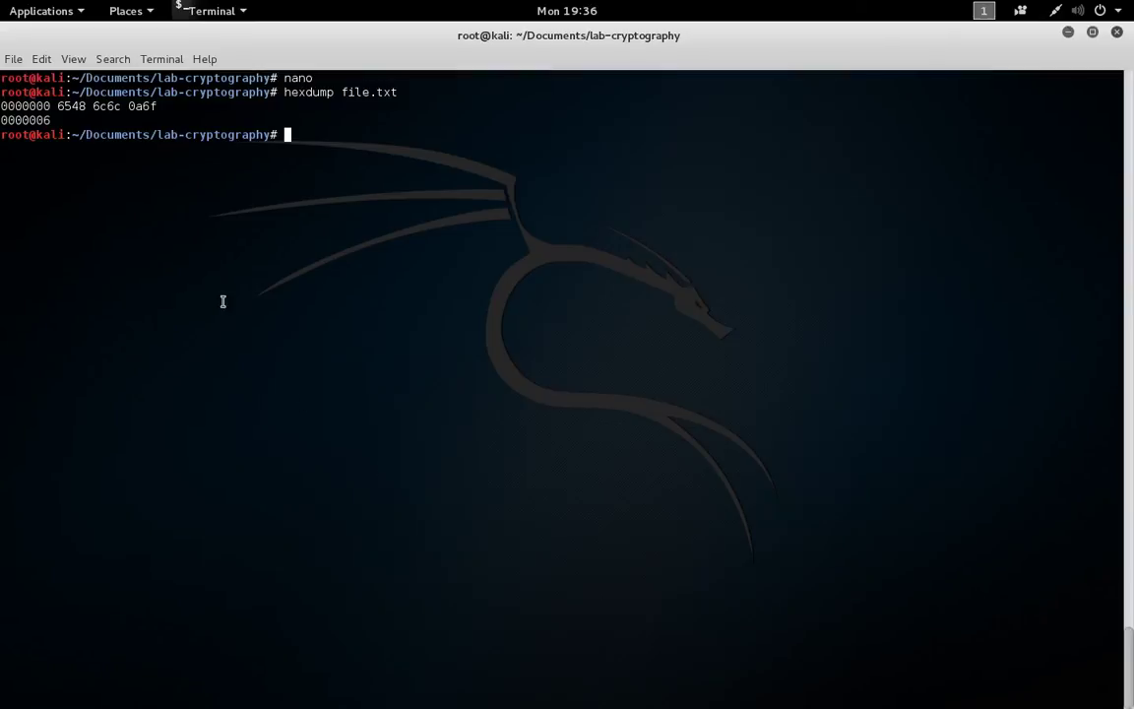
mouse_move(146, 107)
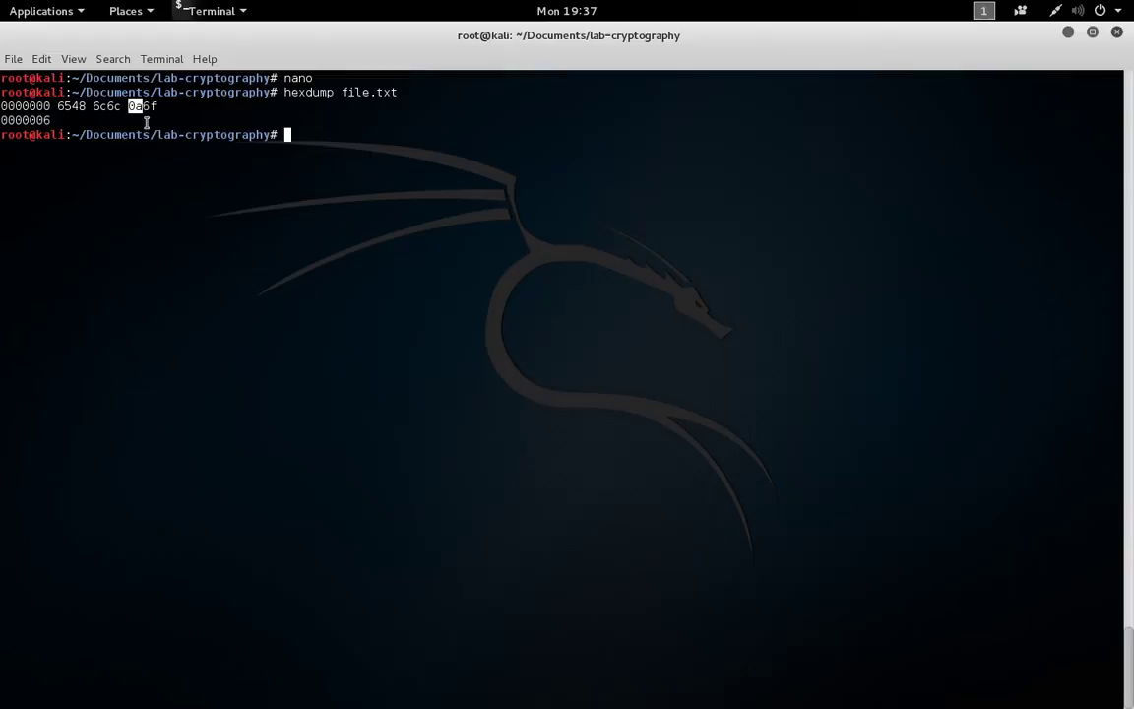
mouse_move(134, 130)
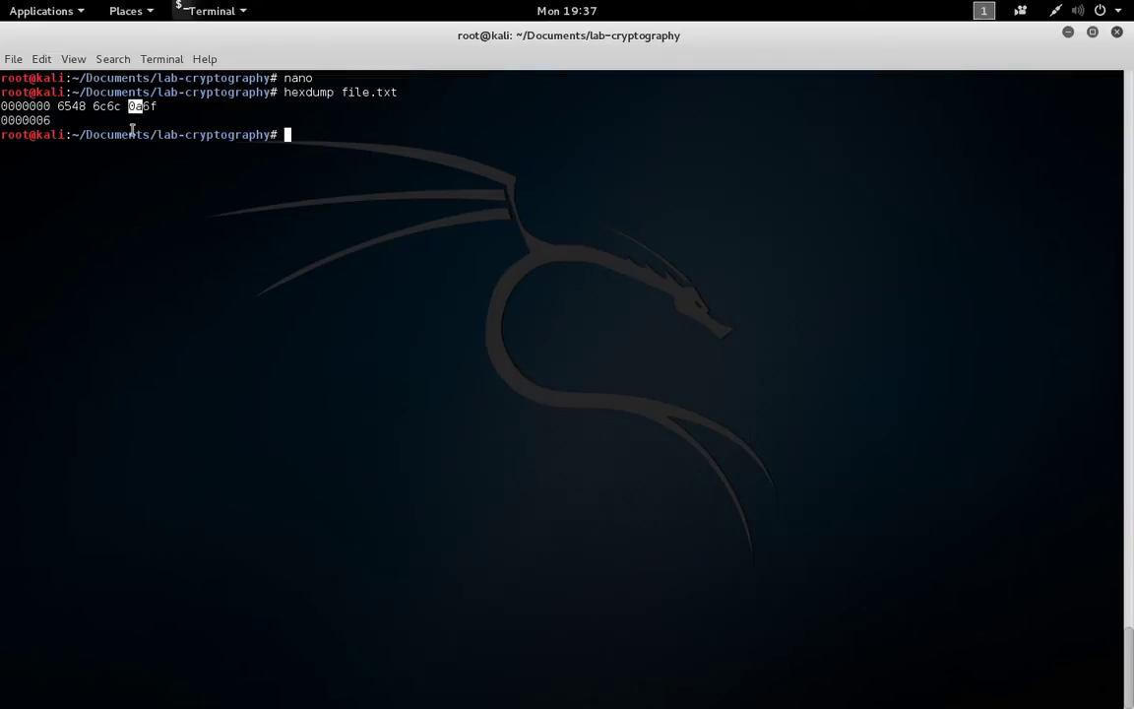
mouse_move(86, 118)
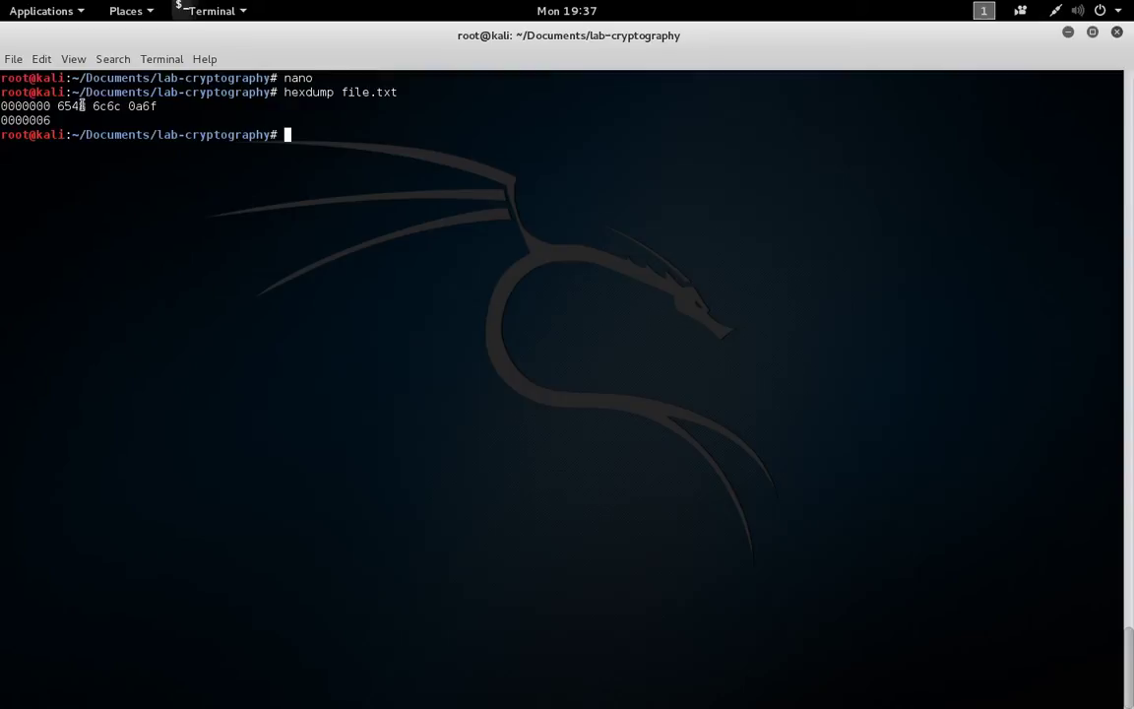
double_click(67, 106)
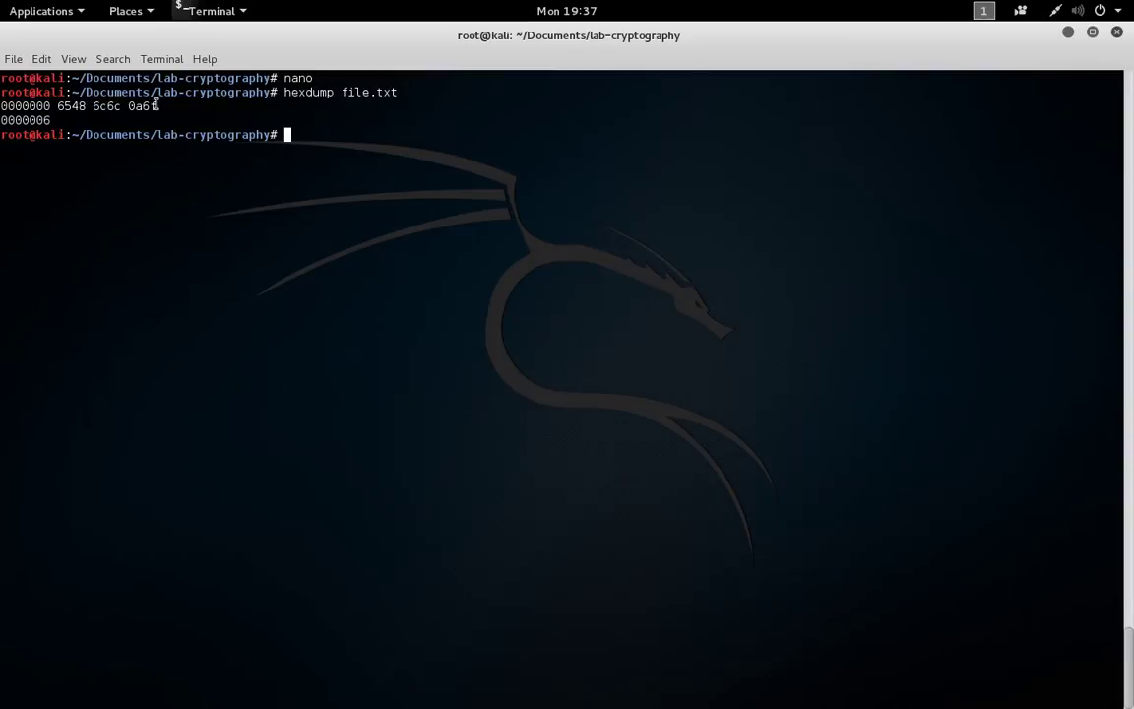
double_click(142, 106)
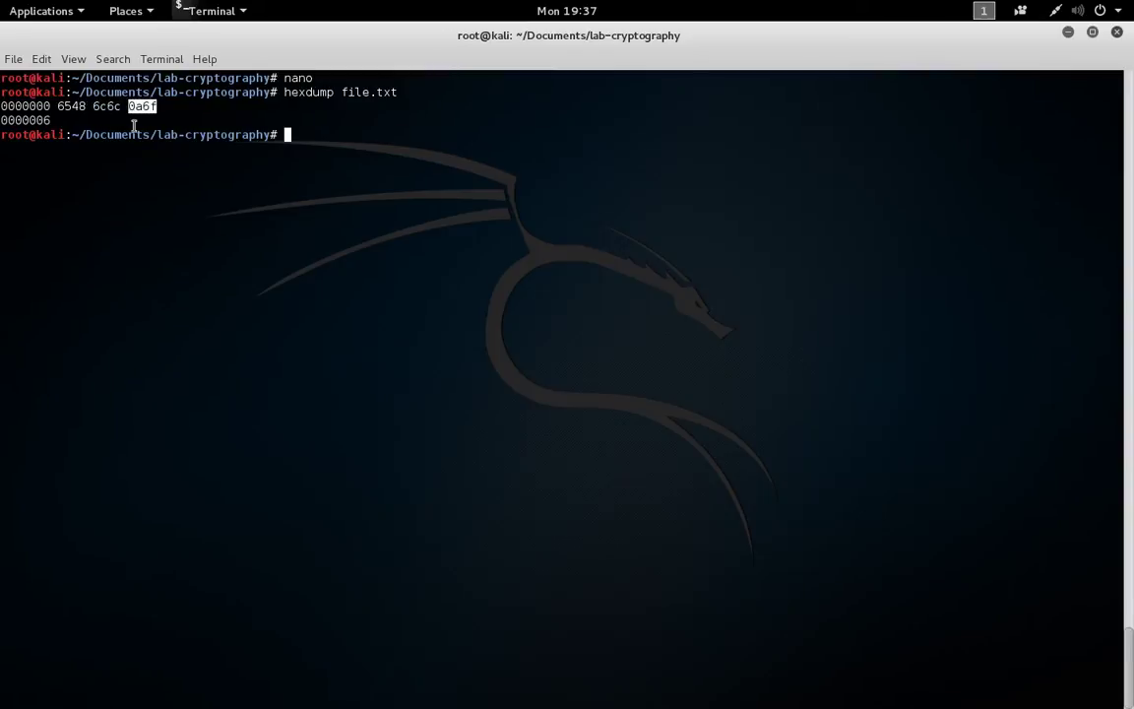
Step: Overwrite file.txt with 'echo Hello > file.txt' and recall the same echo command
text(e)
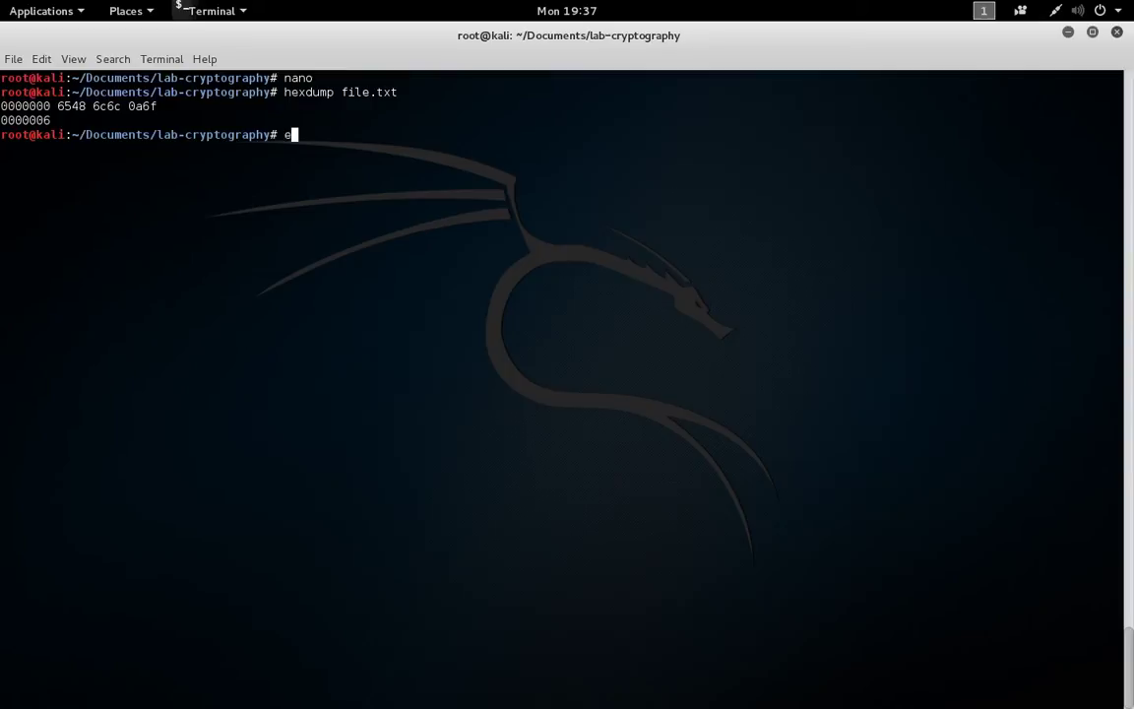
text(cho)
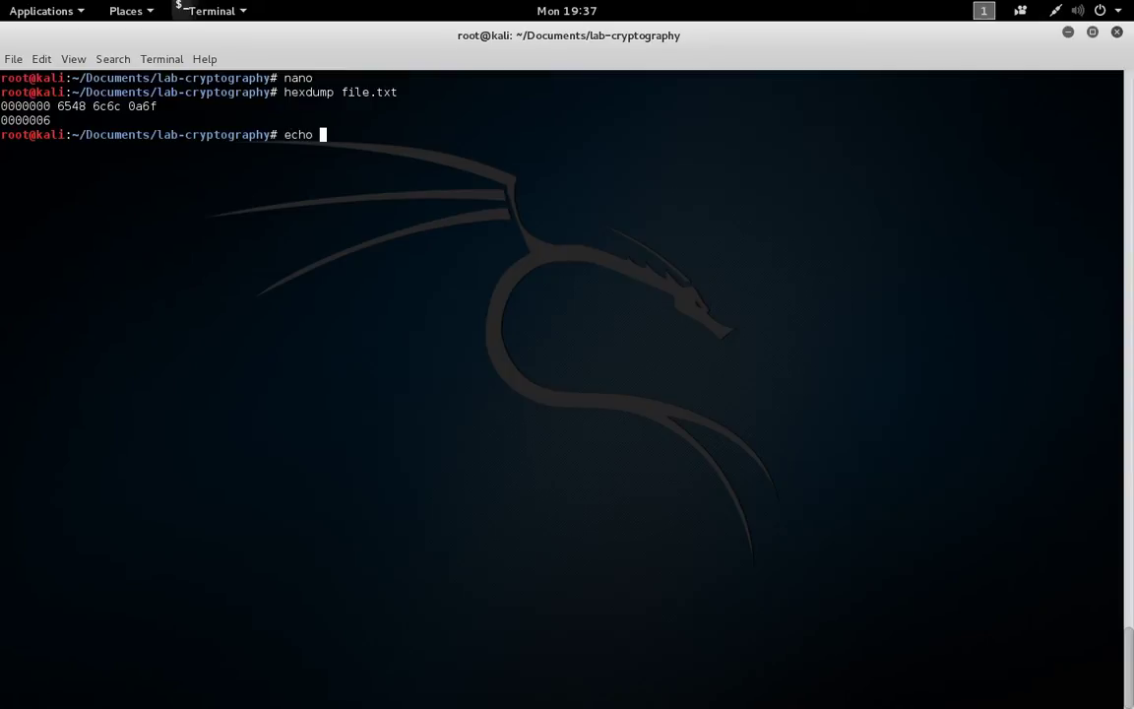
text(Hello > file)
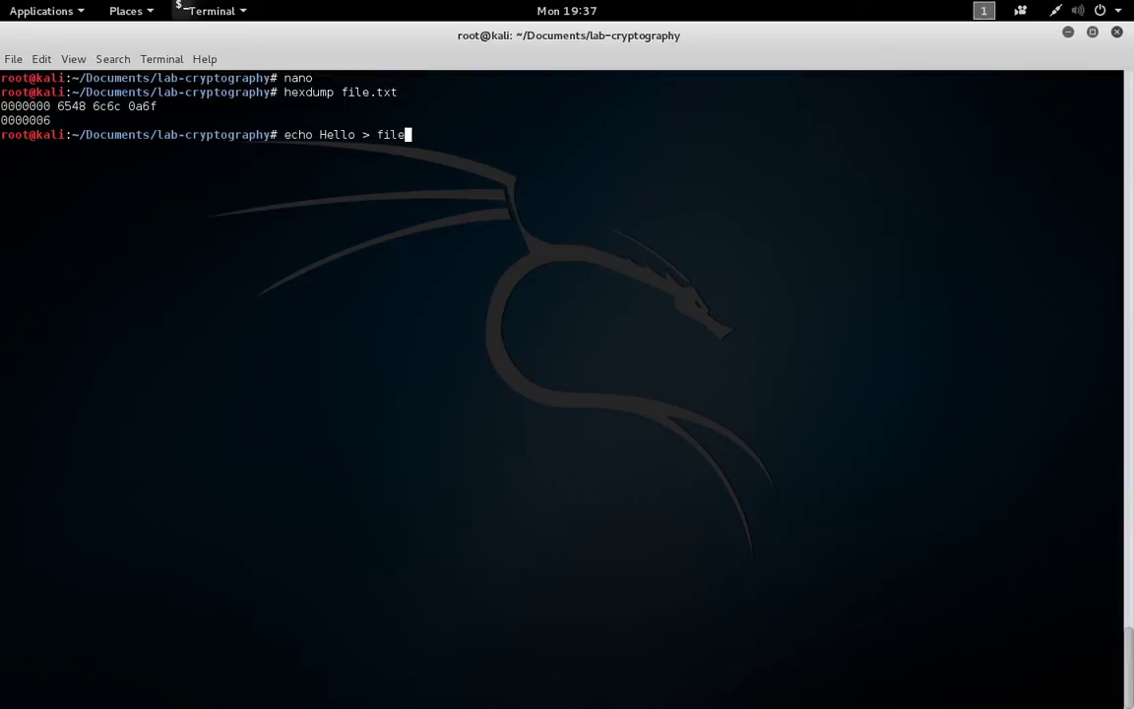
text(.txt)
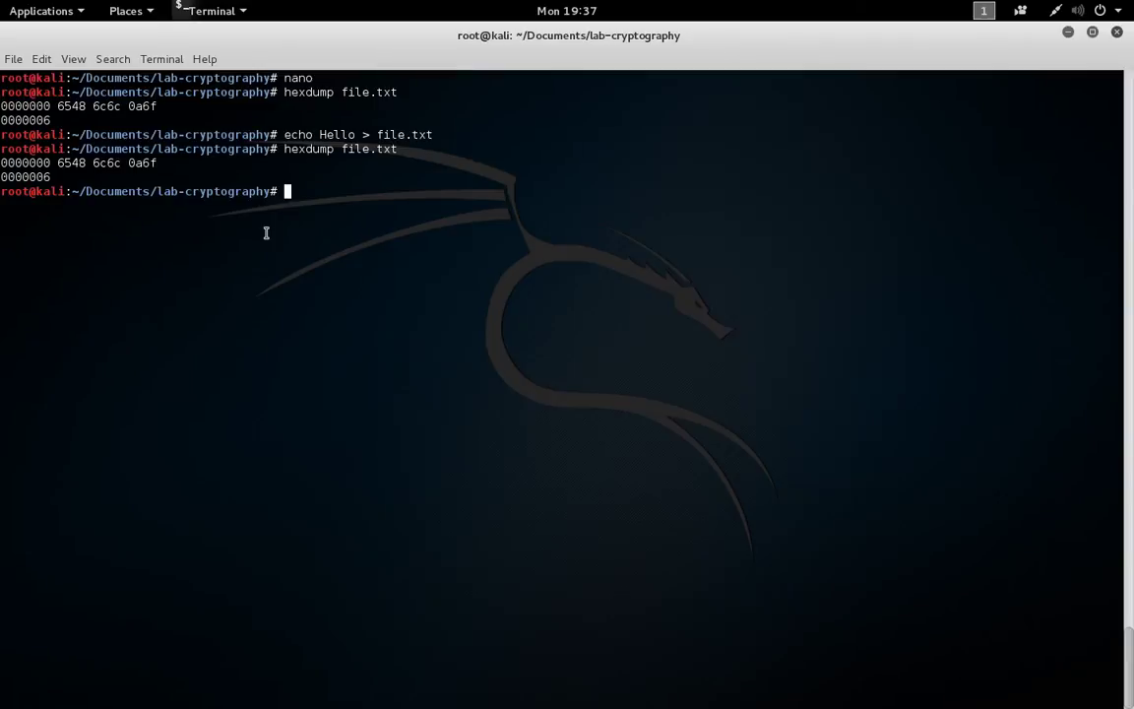
text(echo Hello > file.txt)
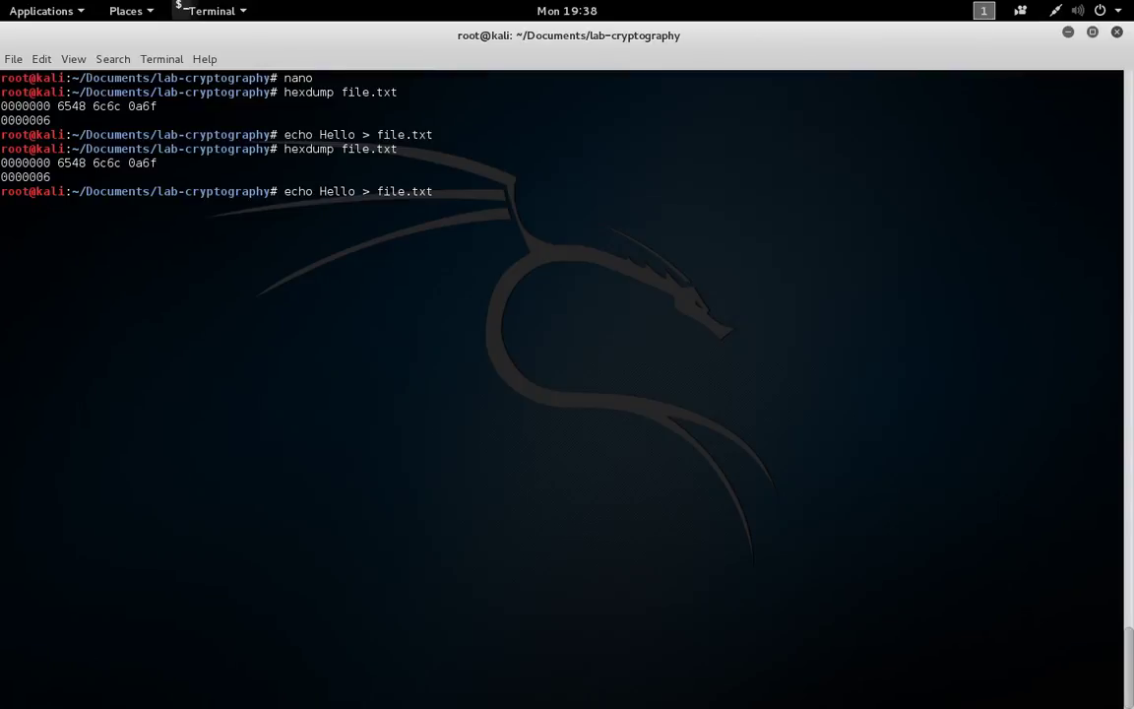
Step: Run 'echo -n Hello > file.txt' and hexdump the resulting five-byte file
text(-n)
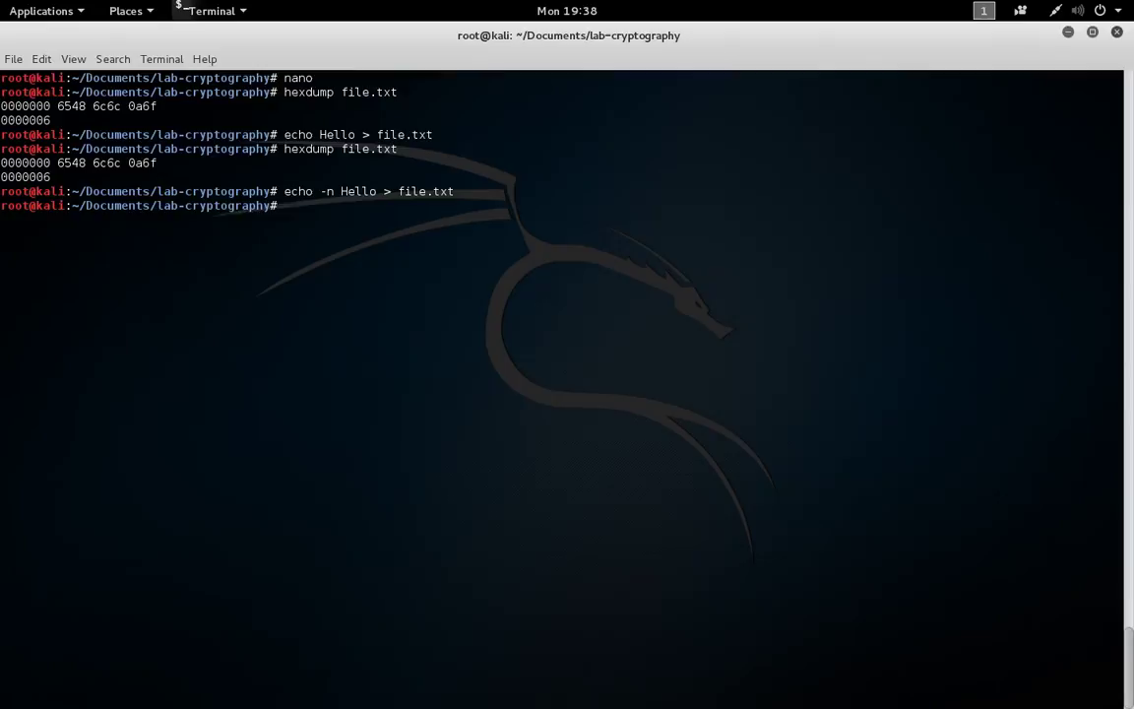
text(hexdump file.txt)
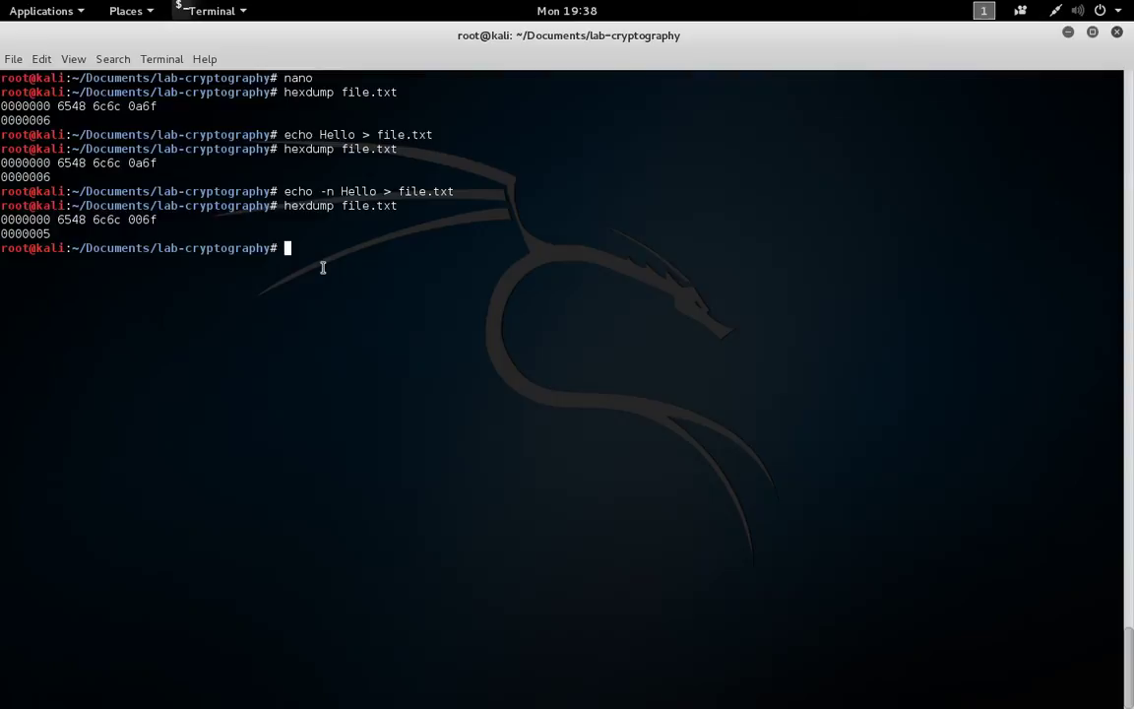
Step: Run 'openssl -h' to list its commands and ciphers, then clear the screen
text(open)
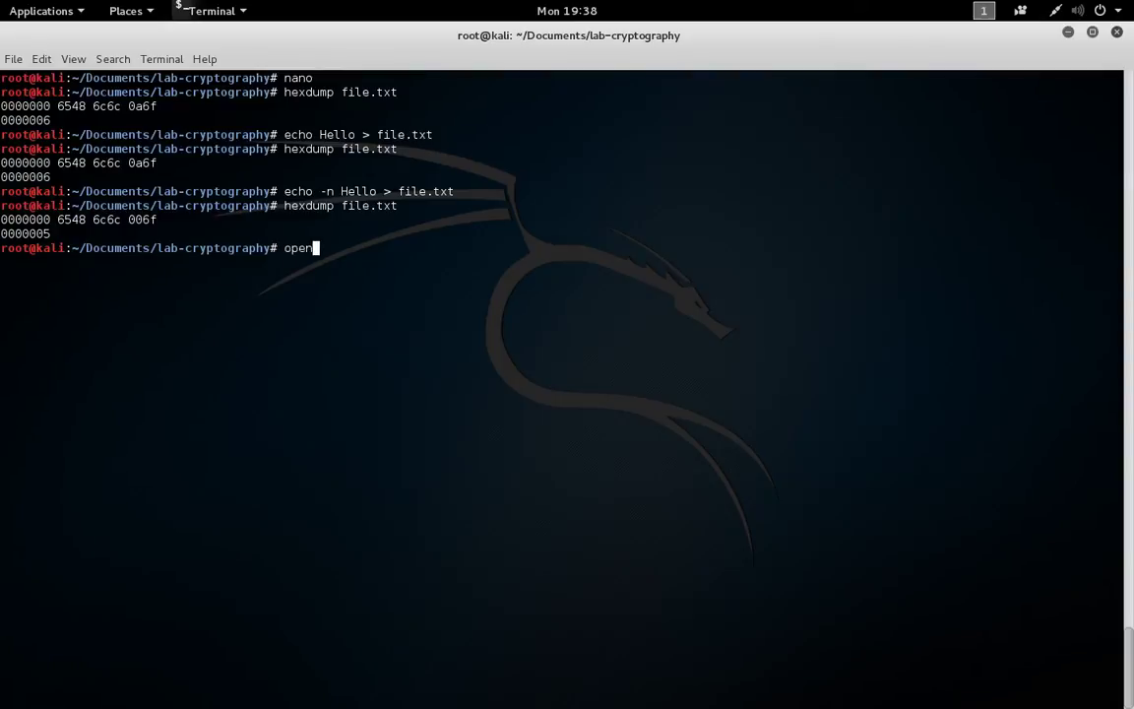
text(ssl -h)
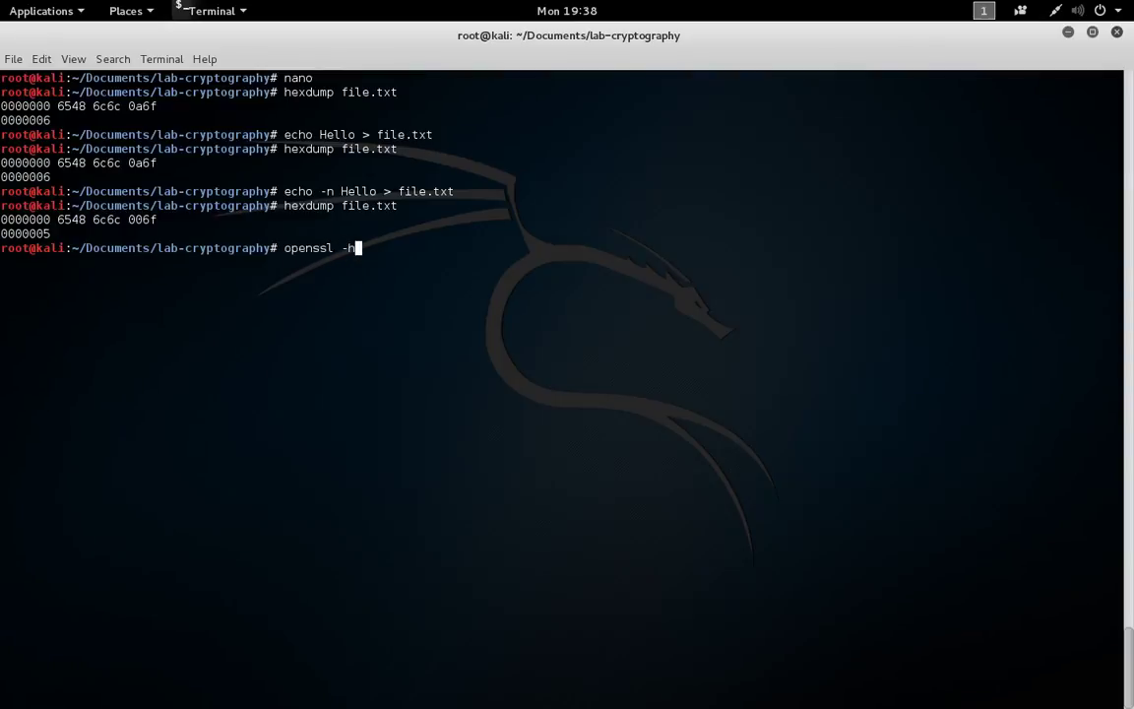
key(Return)
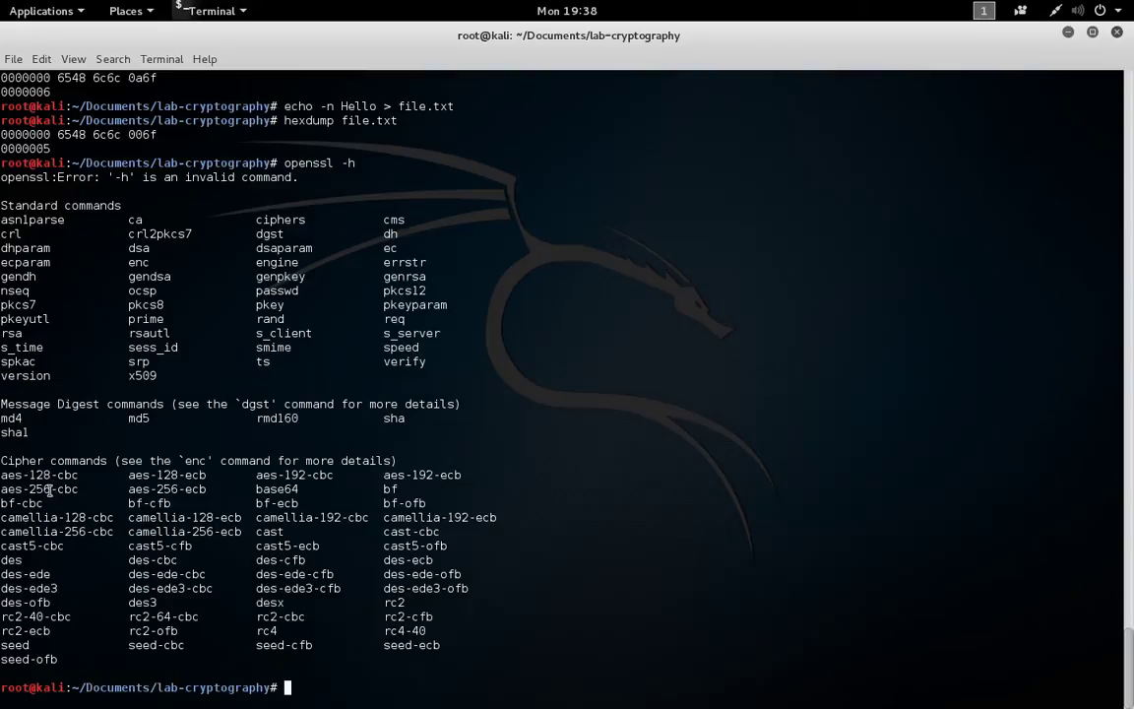
double_click(39, 474)
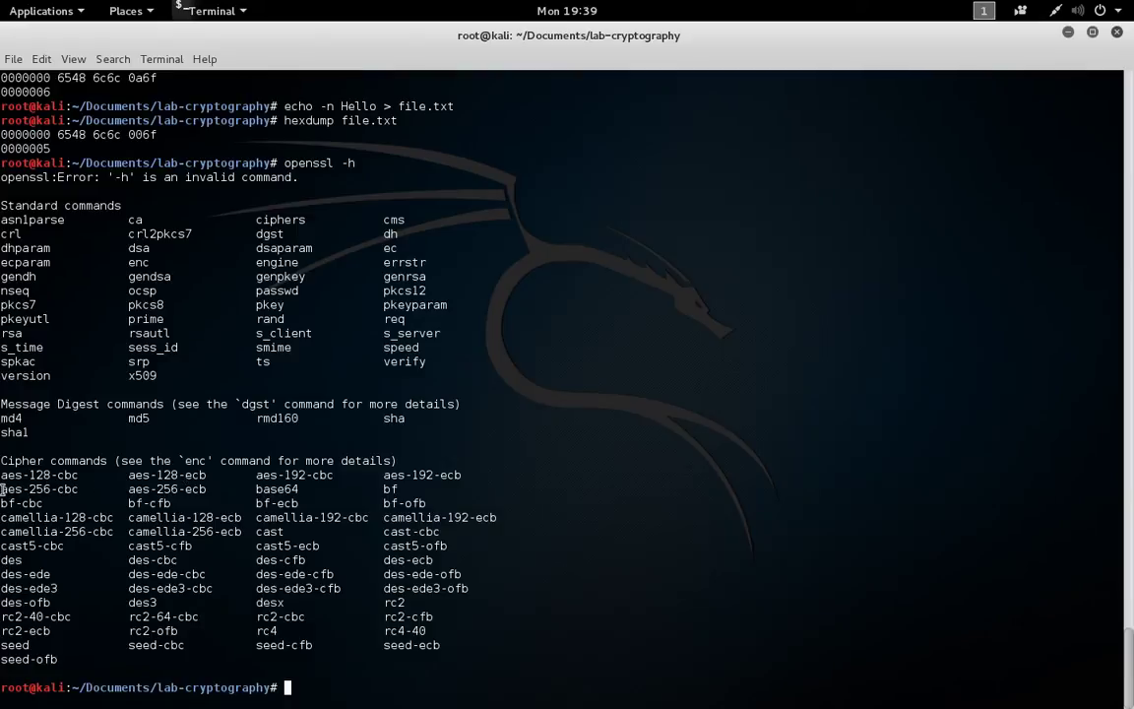
double_click(39, 489)
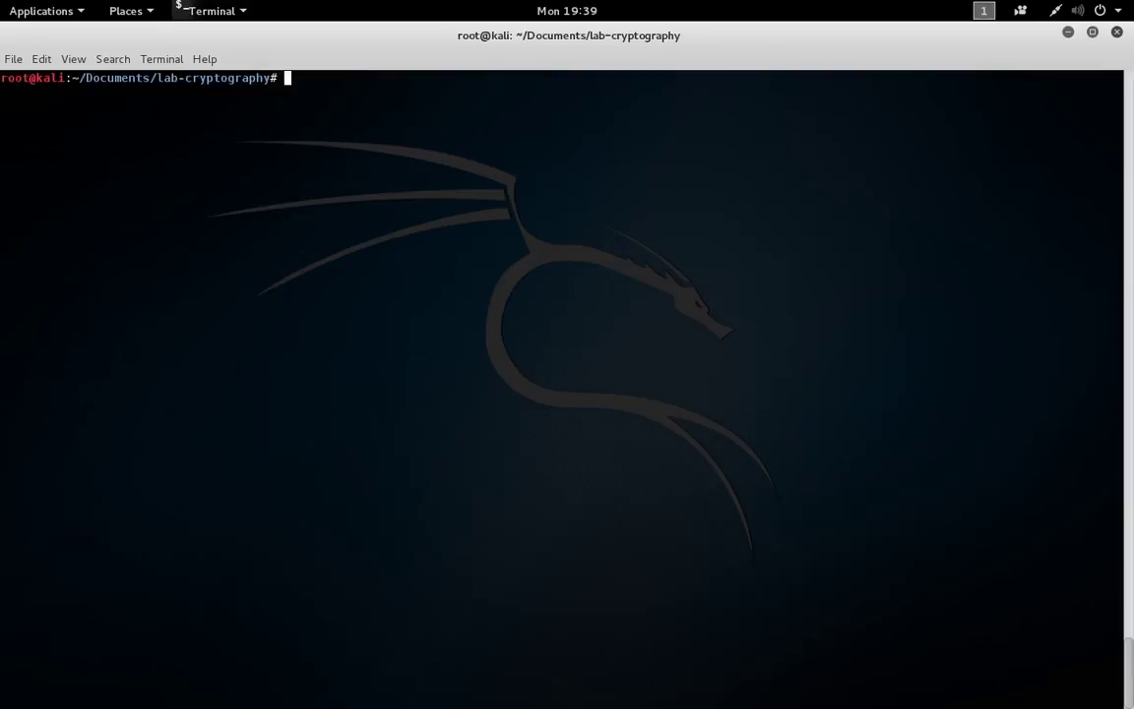
Step: Compose 'openssl aes-256-cbc -e -a -salt -S e0e0e0e0f0f0f0f0' for salted base64 encryption
text(opens)
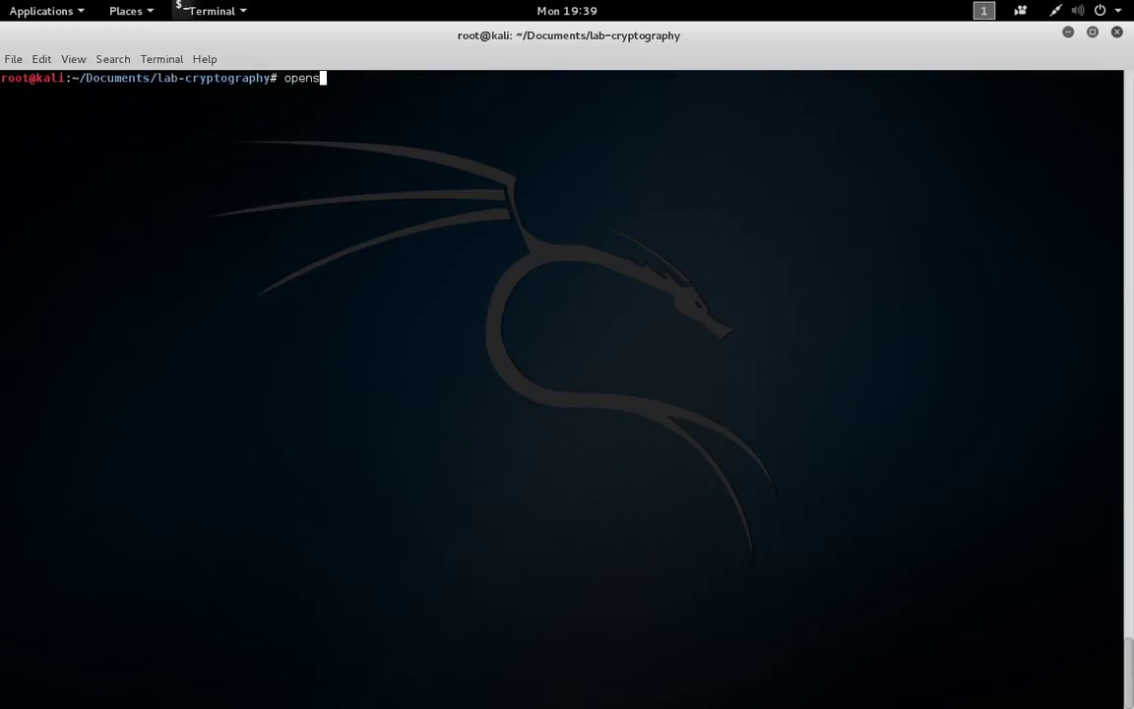
text(s)
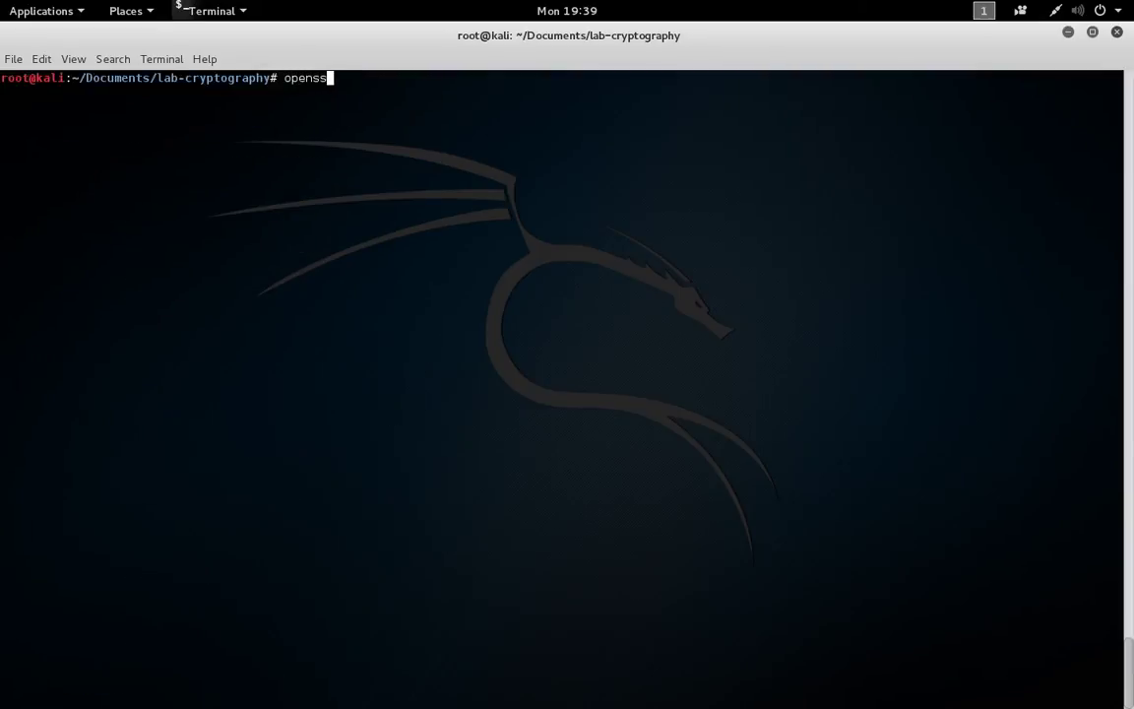
text(aes)
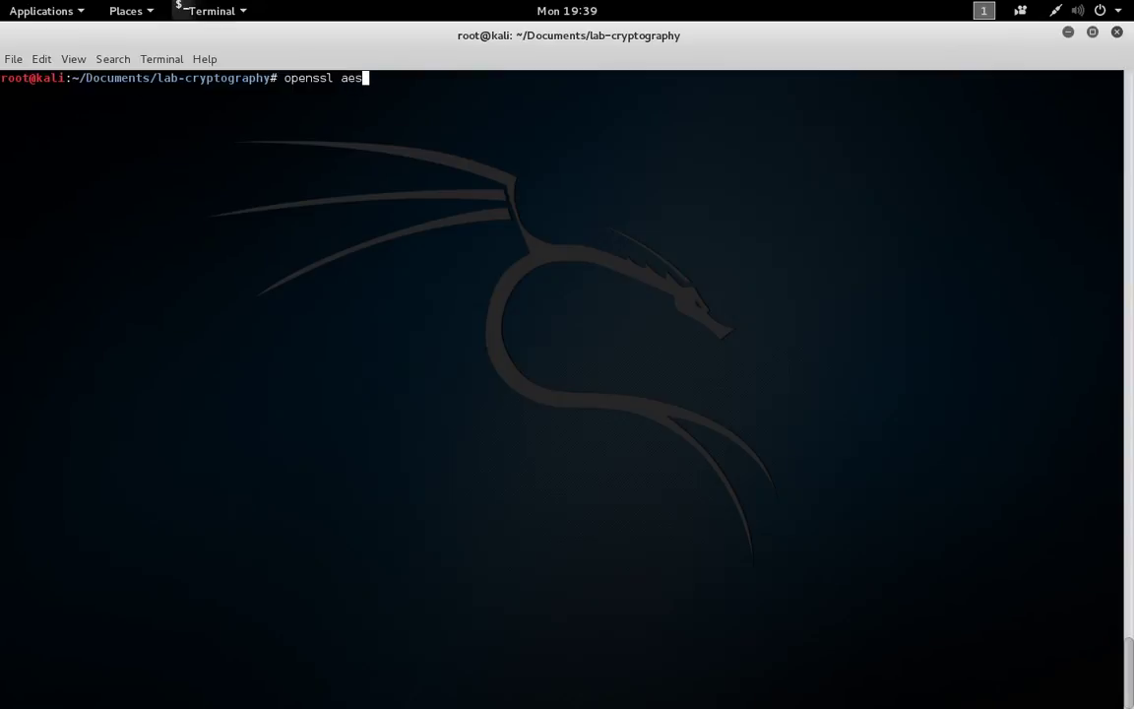
text(-256)
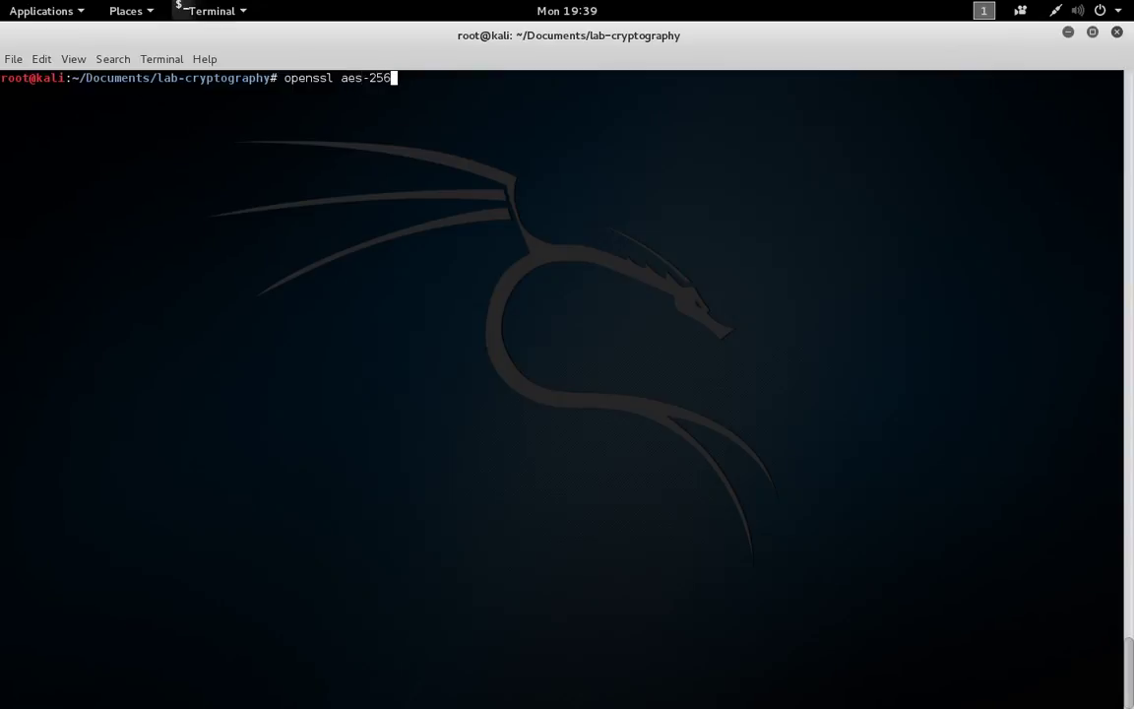
text(-cbc -)
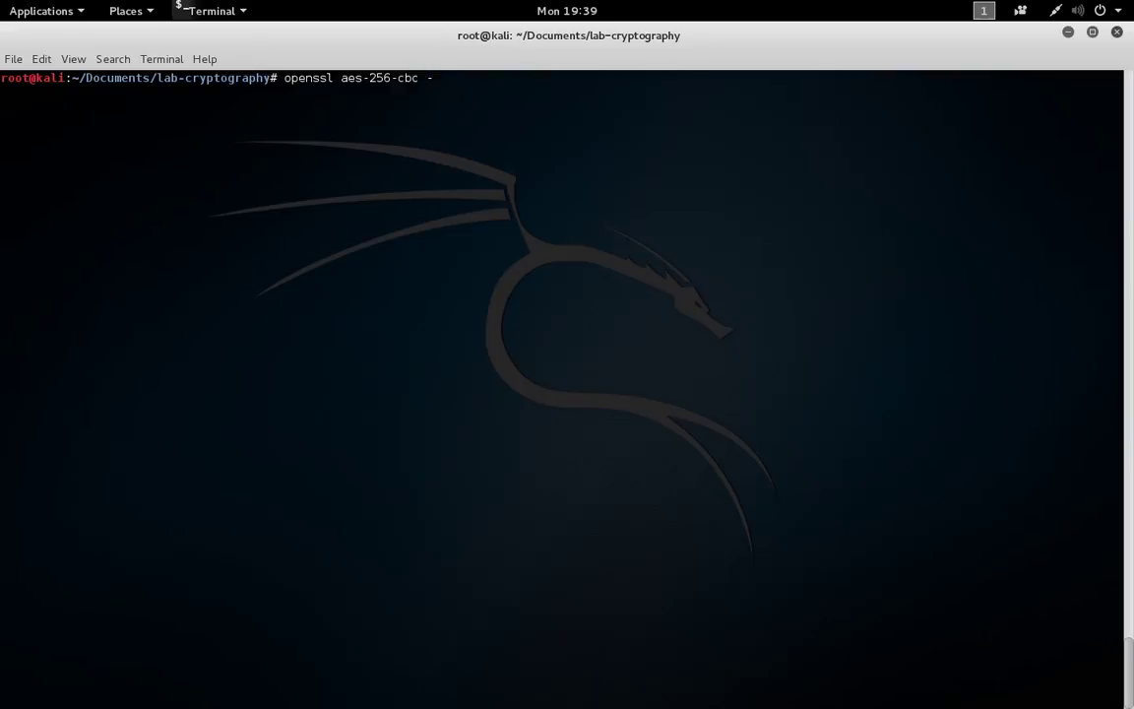
text(e)
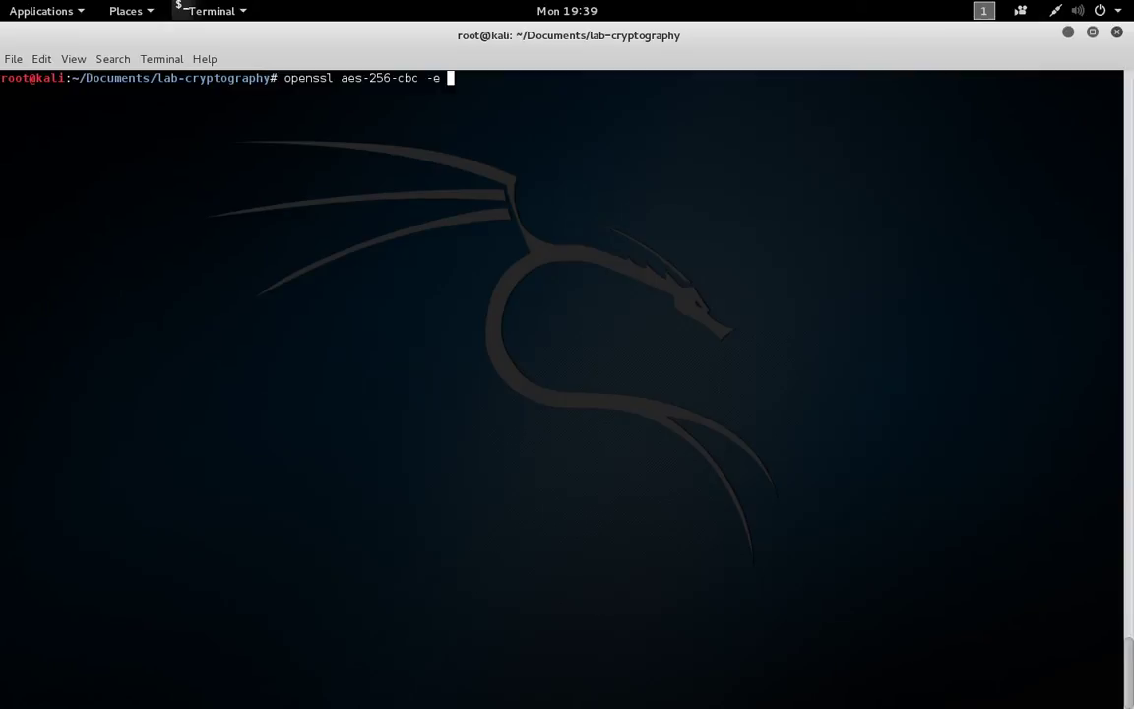
text(-a)
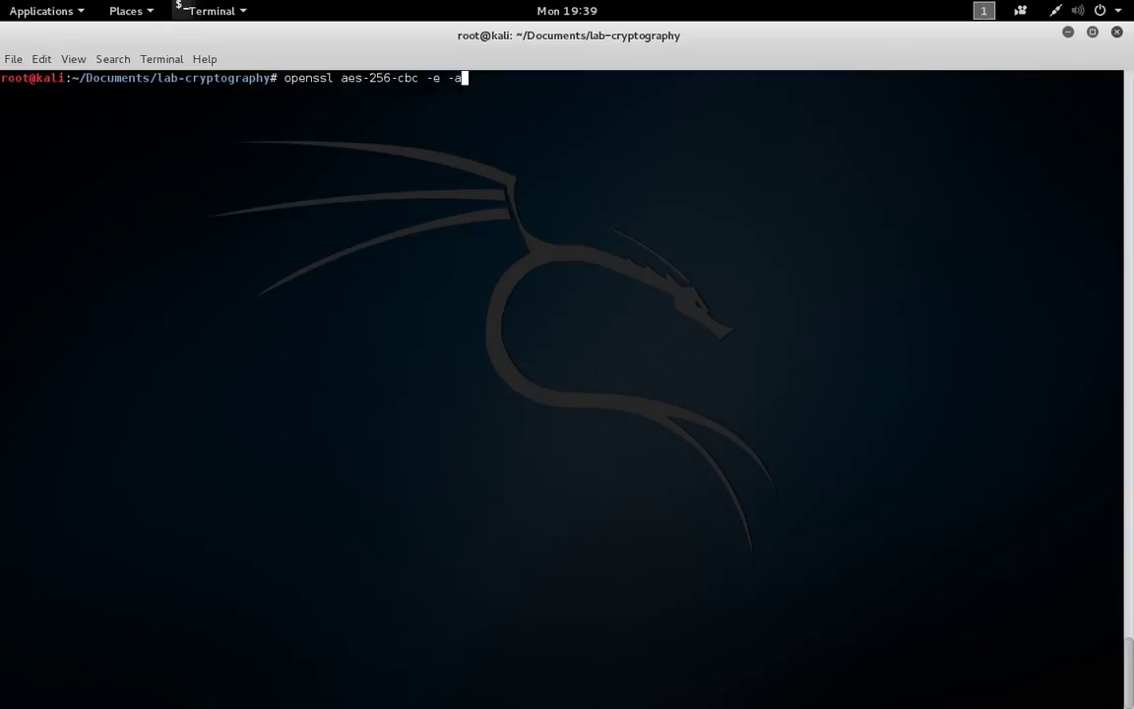
text(" ")
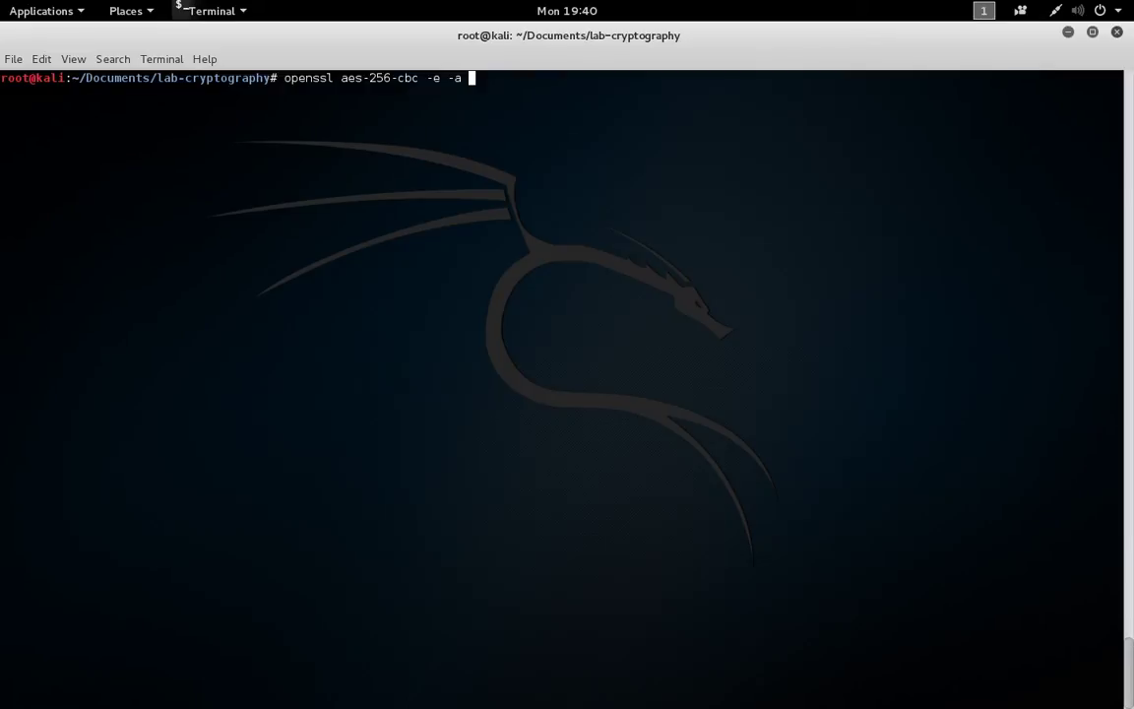
text(salt)
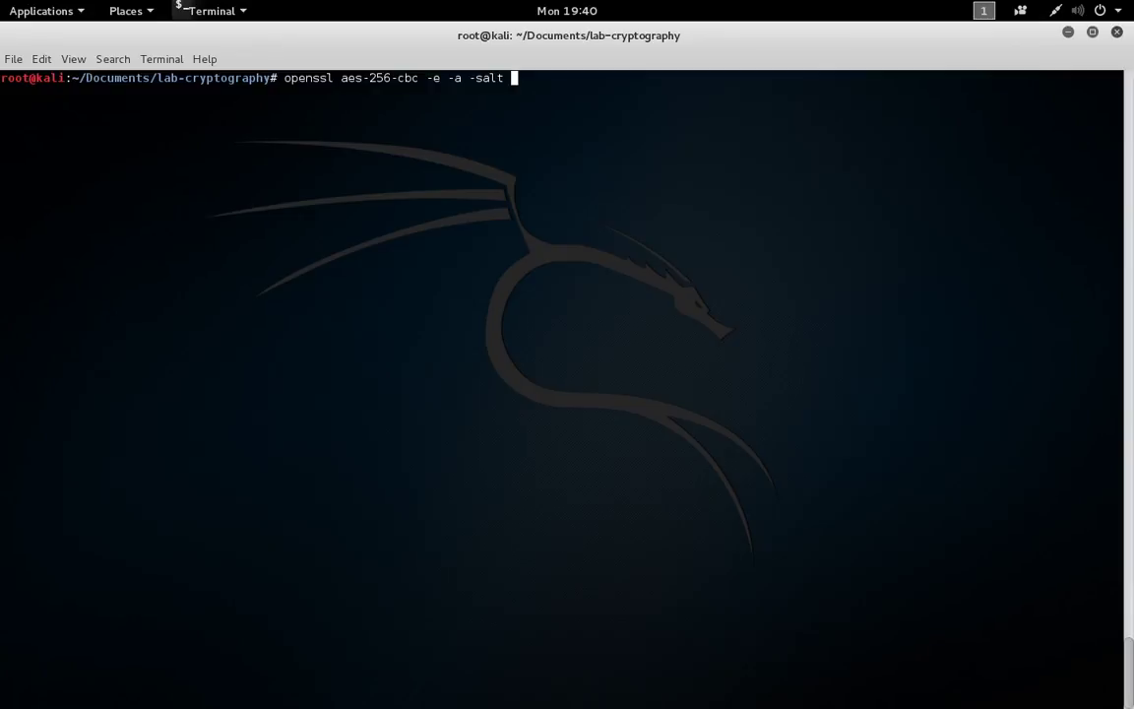
text(-S)
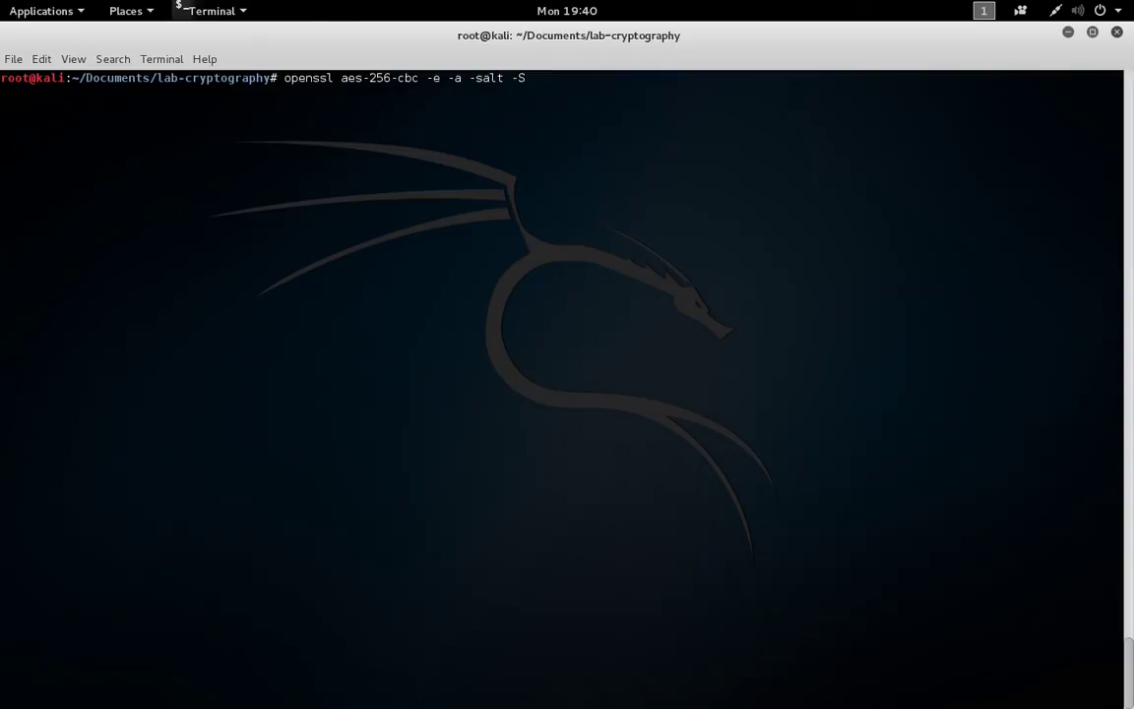
text(e)
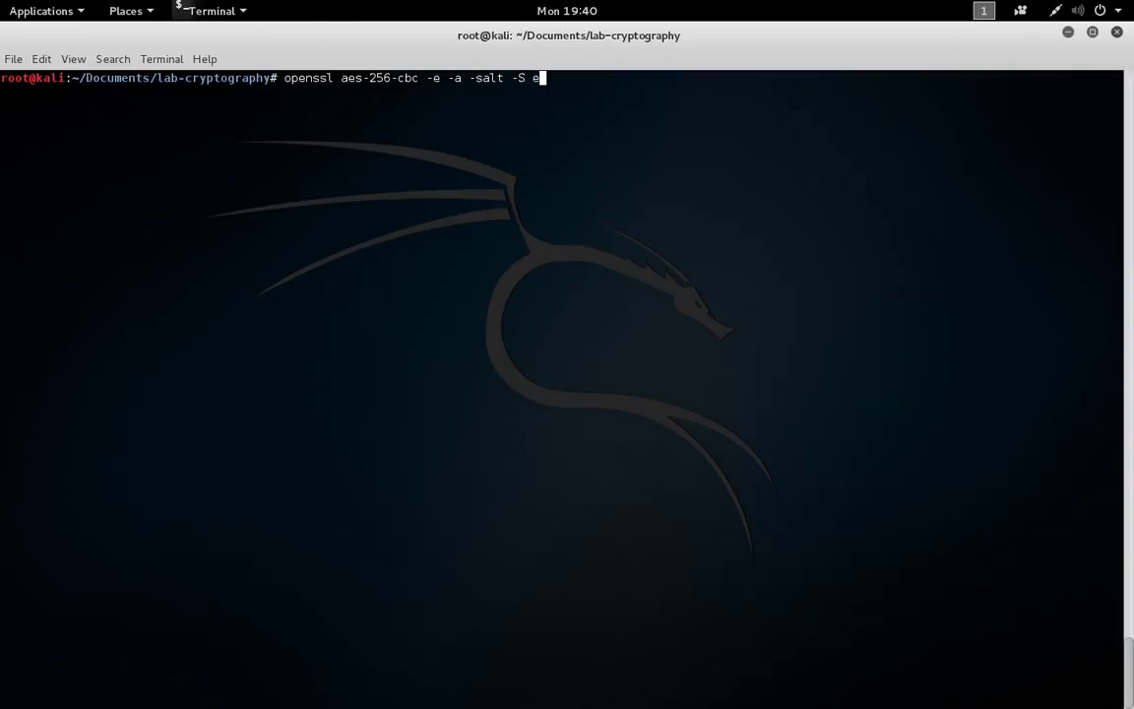
text(0e0)
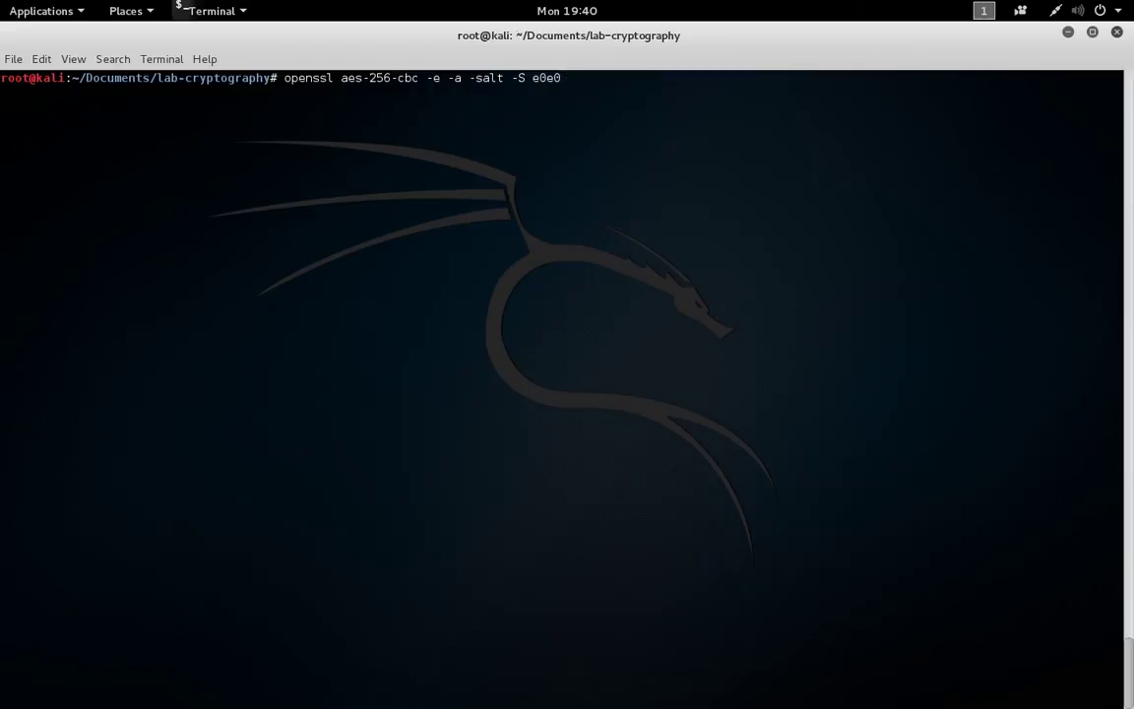
text(0e0)
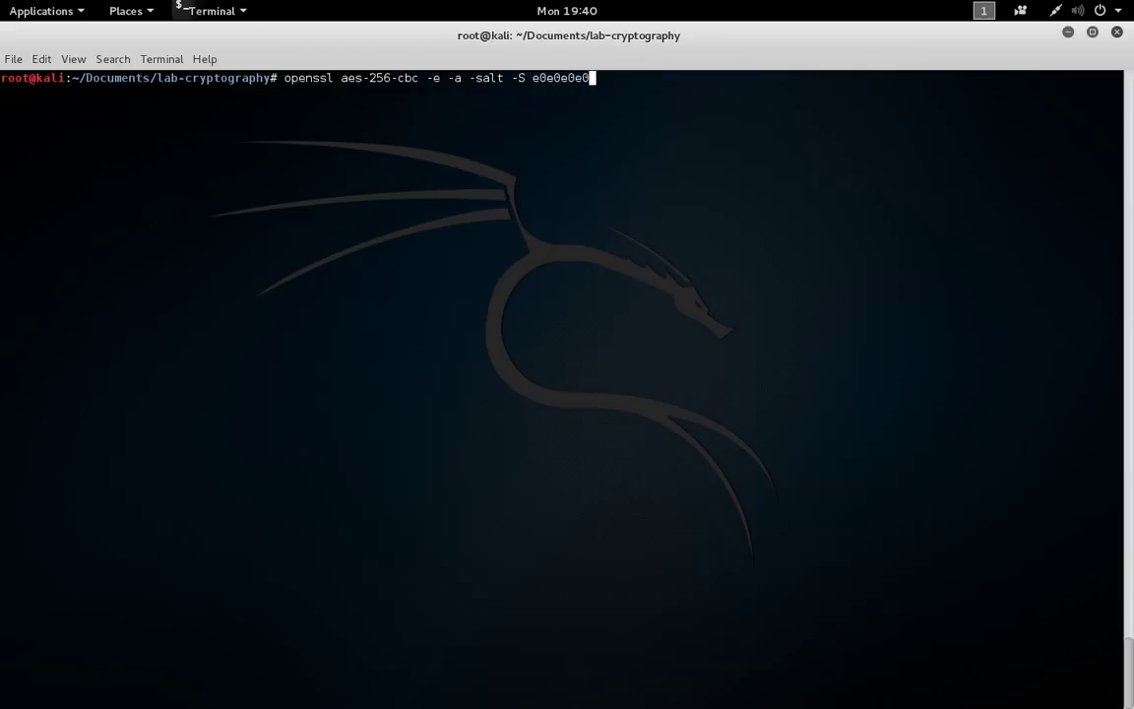
text(0f0f0f0)
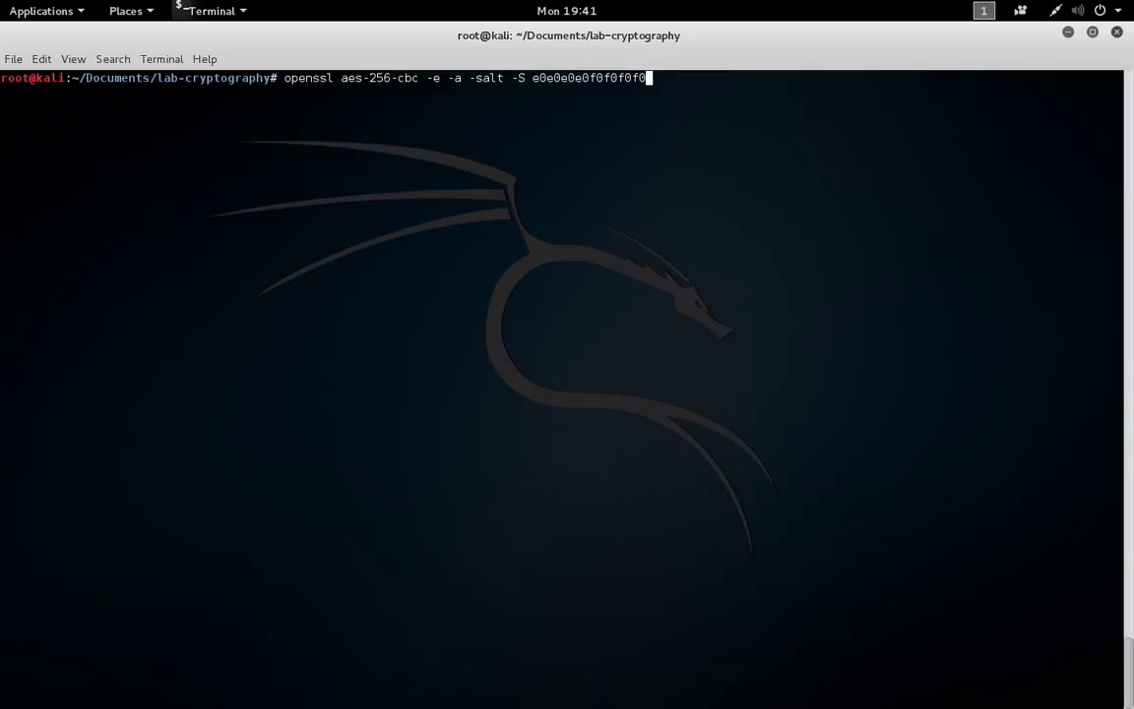
Step: Add '-in file.txt -out file.txt.aes' and run the encryption command
text(in)
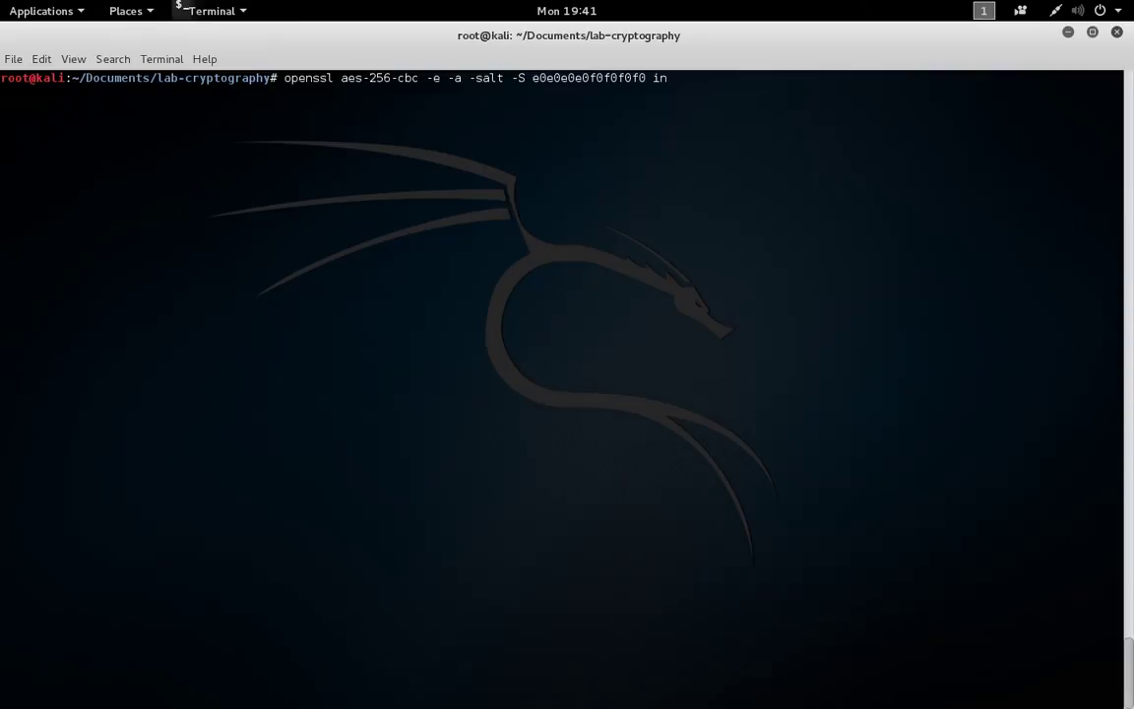
text(-in ile.txt)
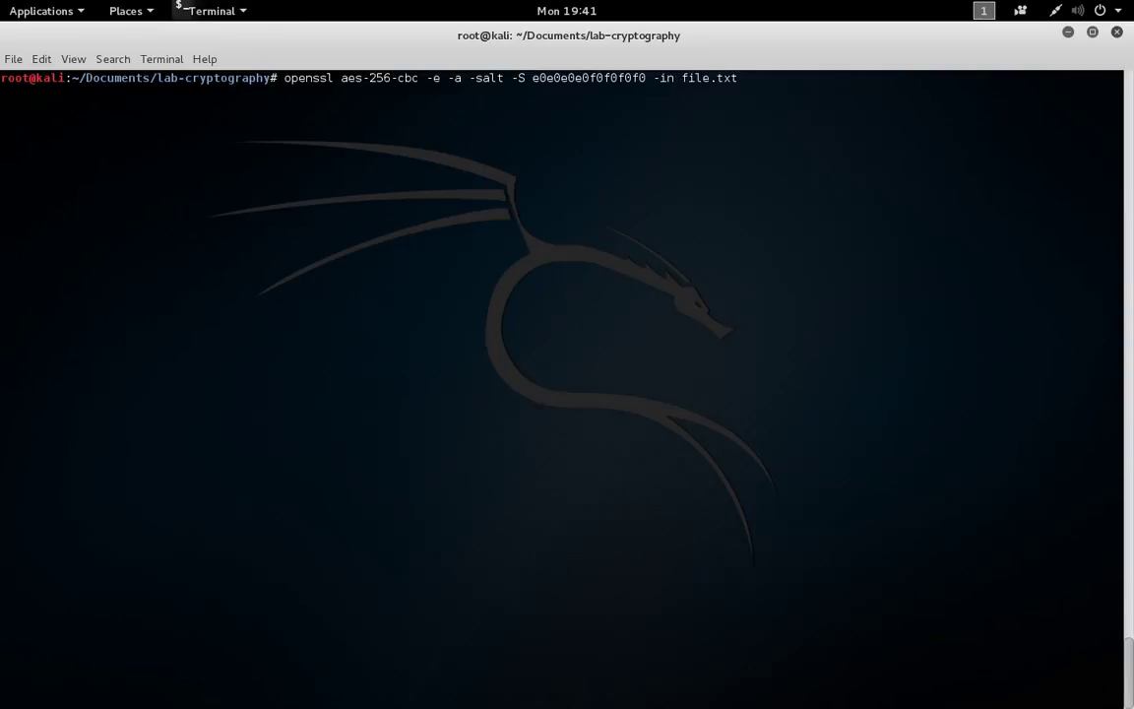
text(-out)
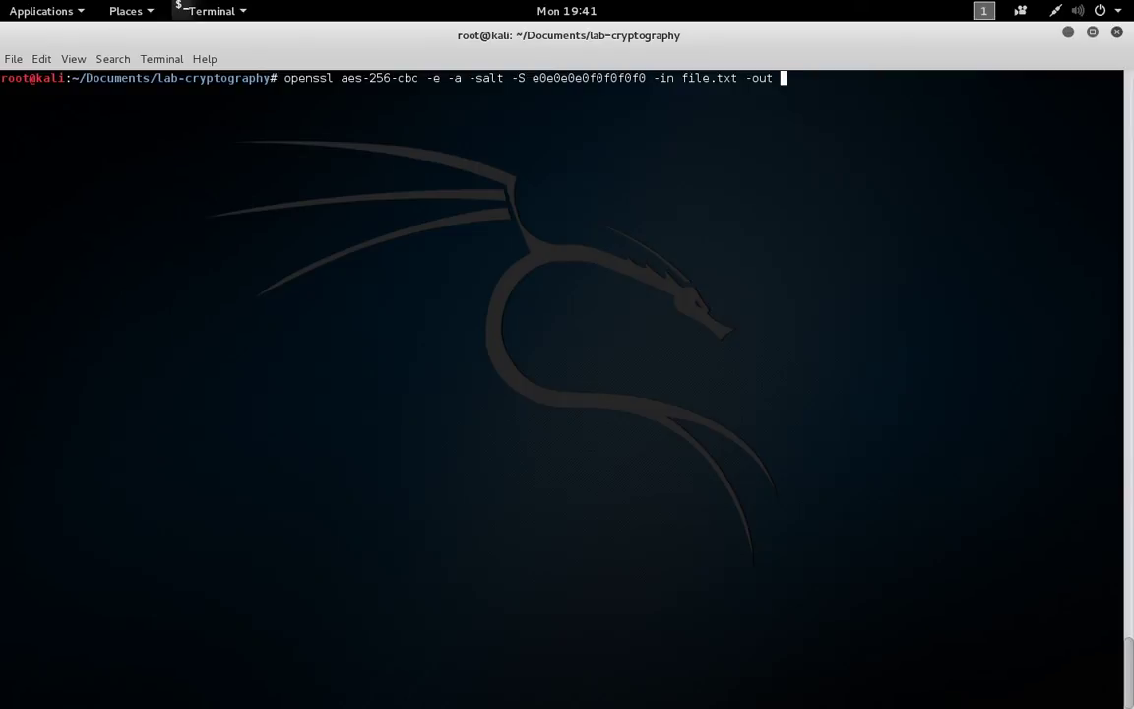
text(file.txt)
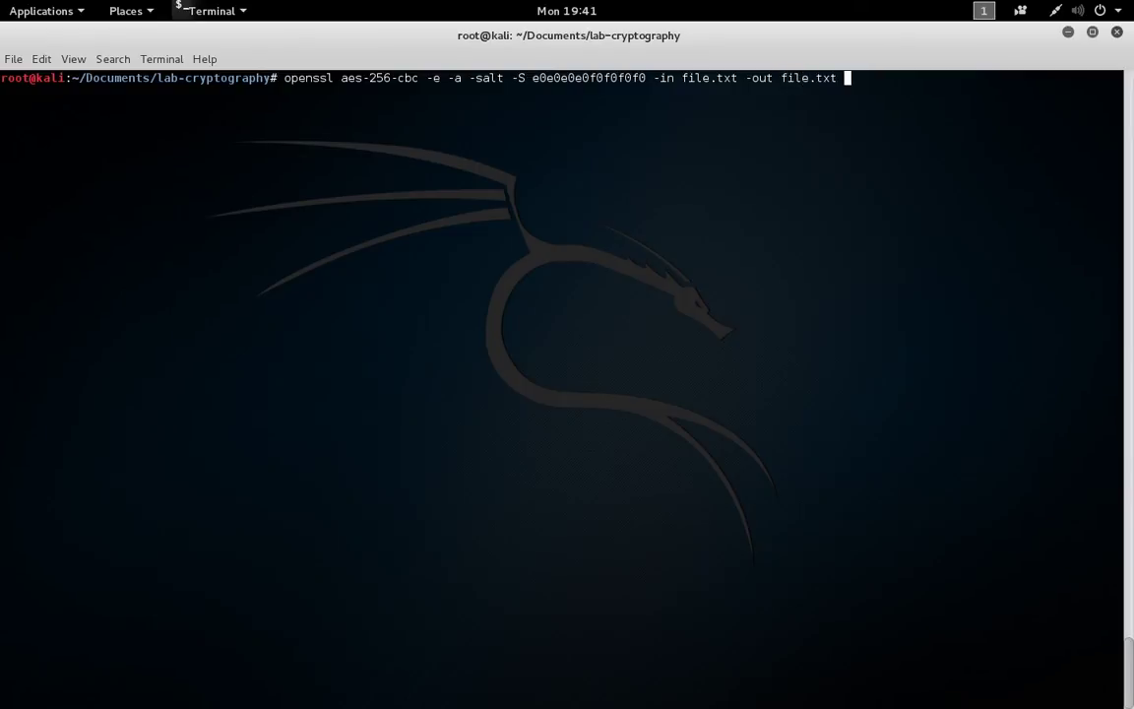
text(.)
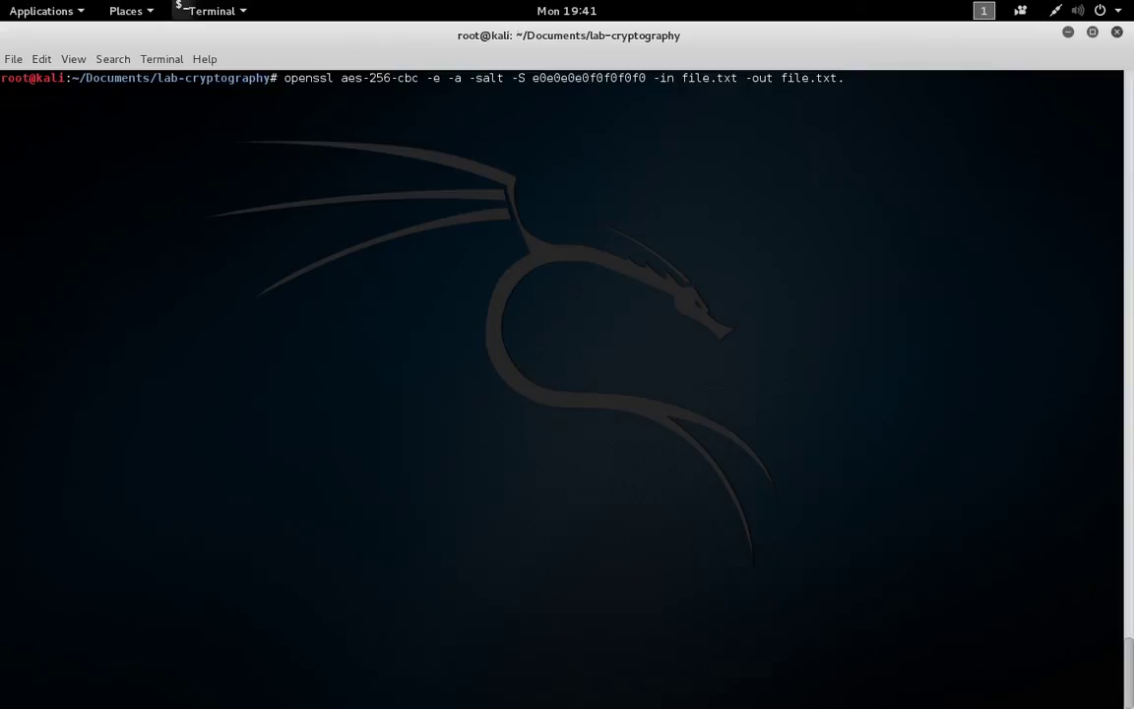
text(ae)
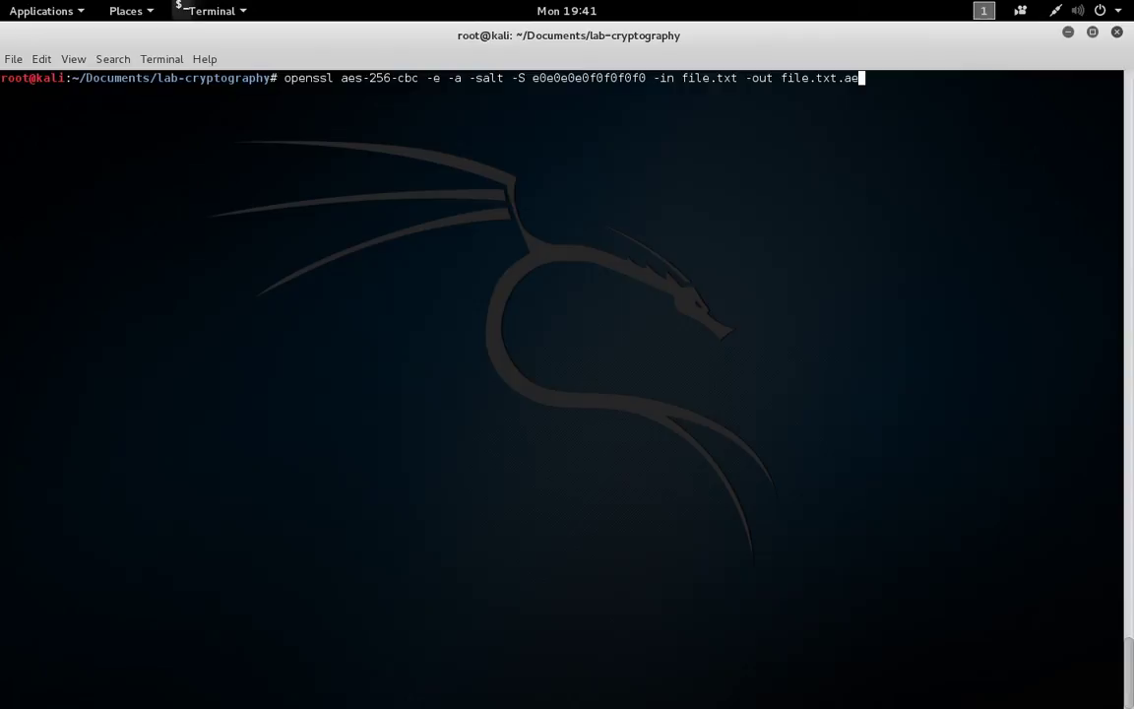
text(s)
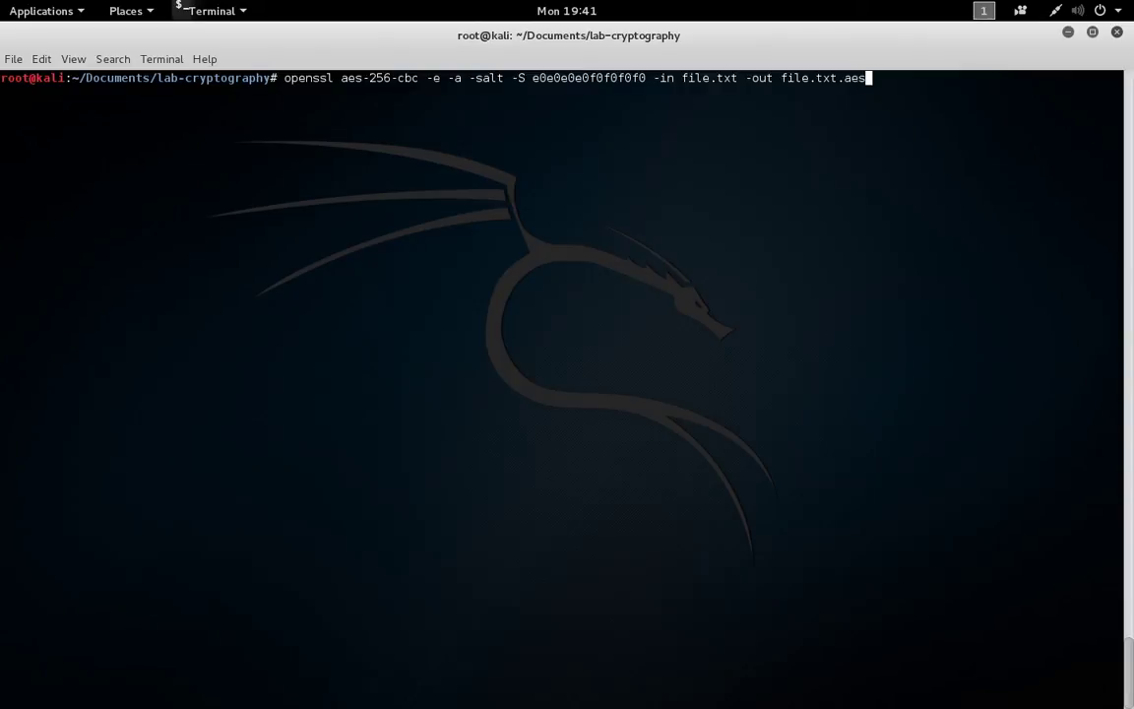
key(Return)
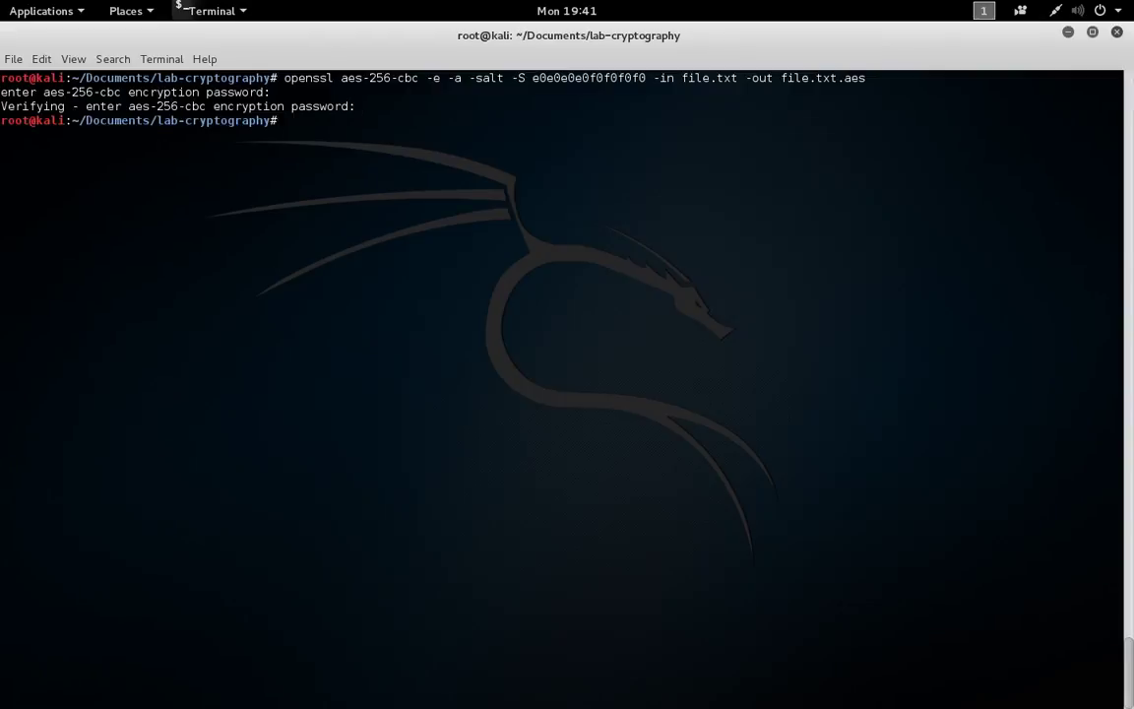
Step: List the directory and 'cat file.txt*' to compare Hello with the base64 ciphertext
text(ls)
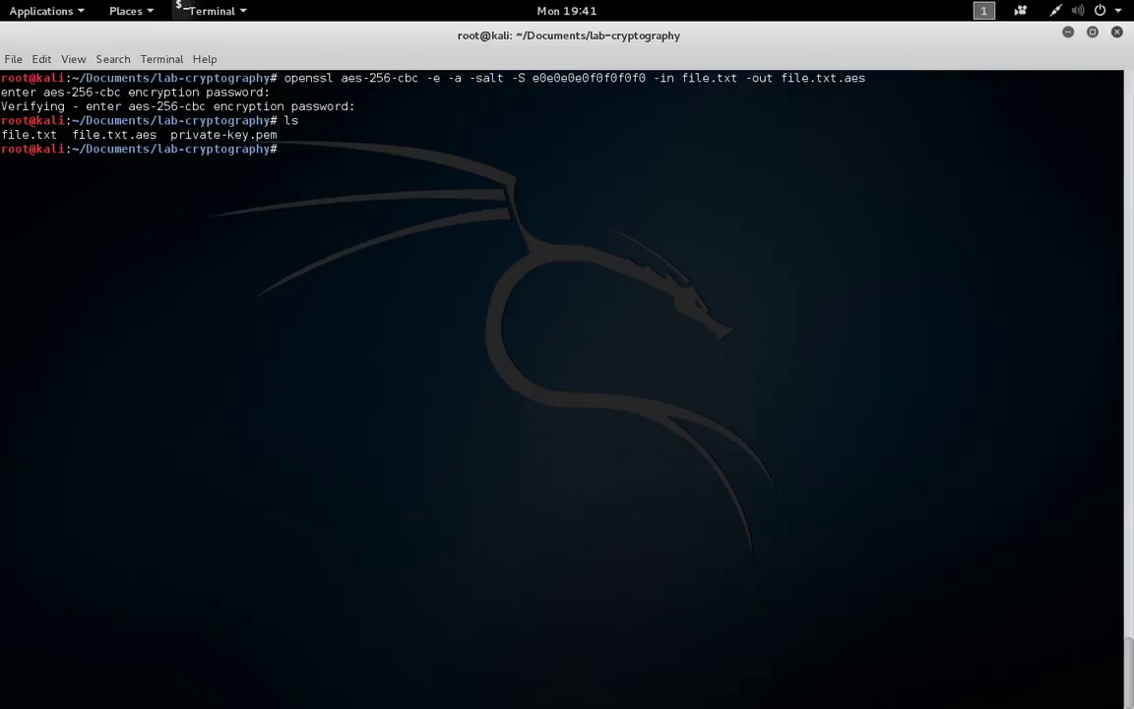
text(cat file.txt*)
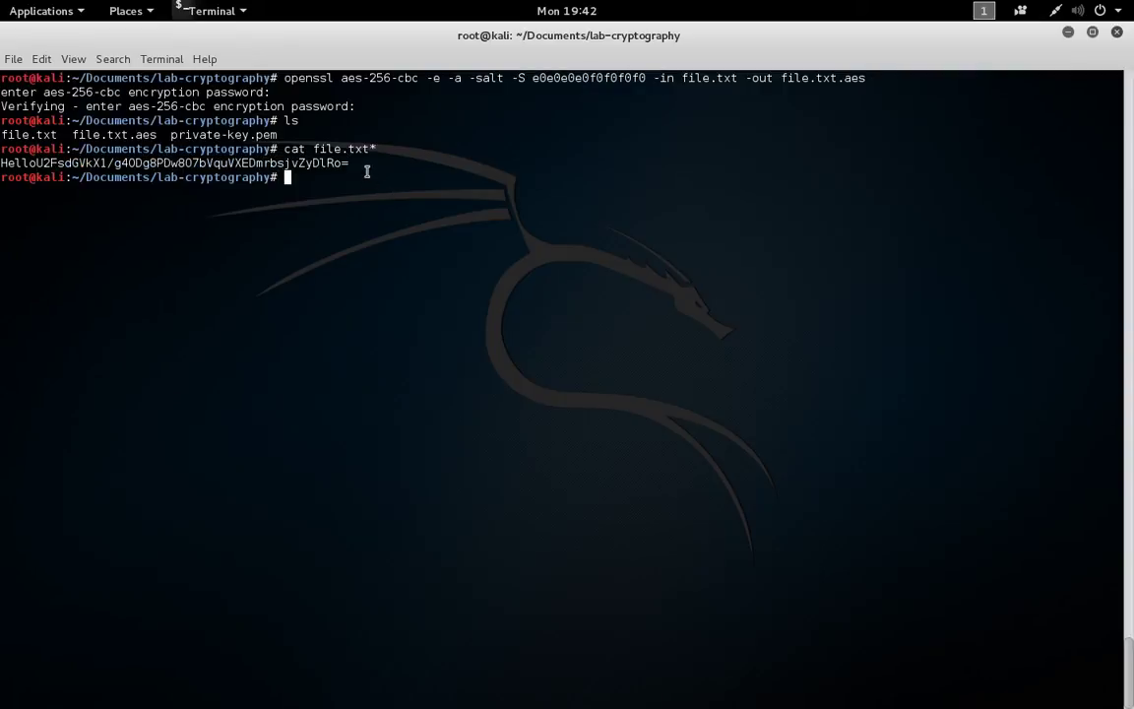
mouse_move(280, 217)
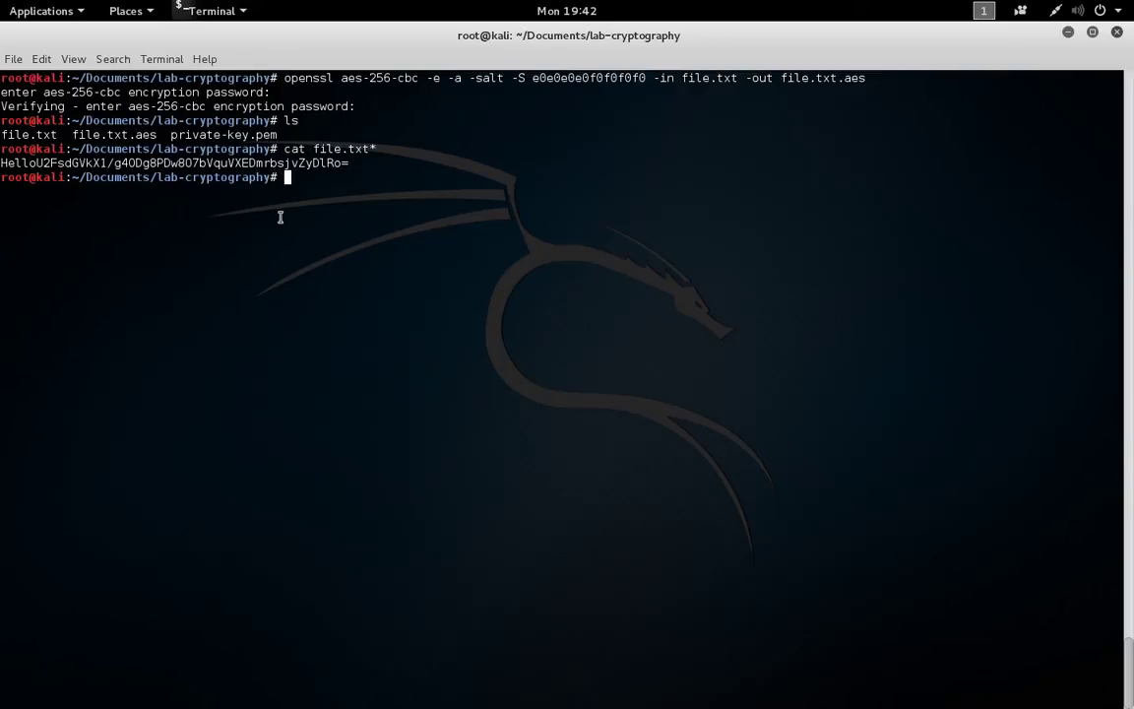
text(cat file.txt*)
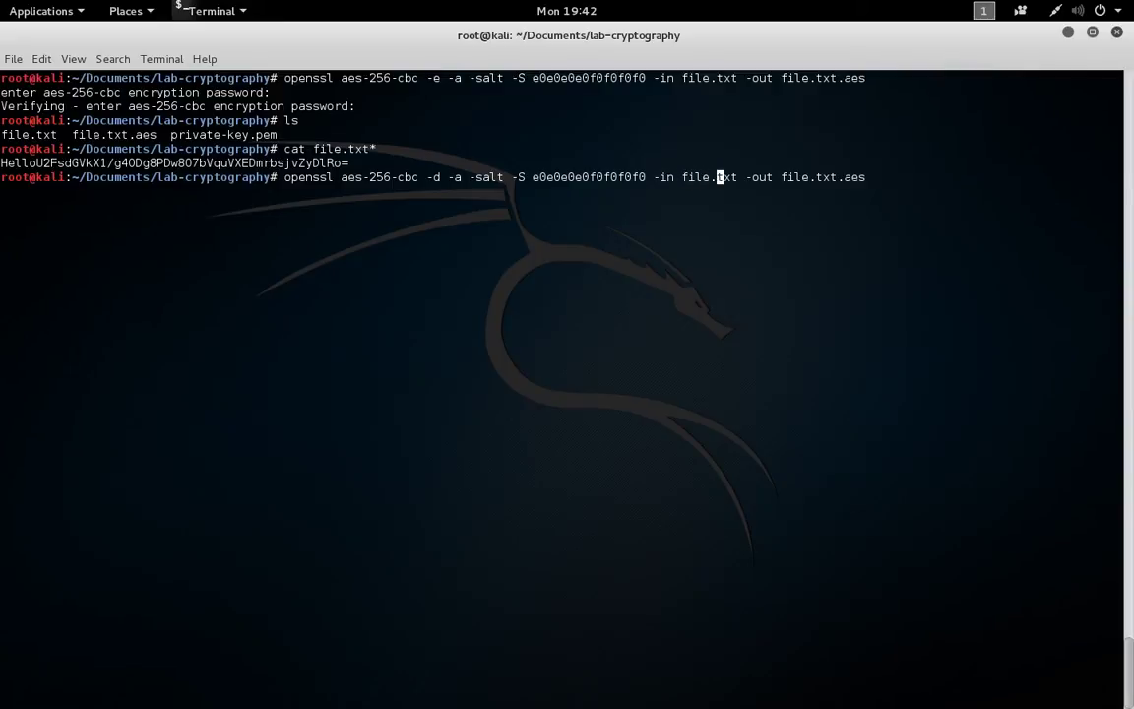
Step: Run the openssl -d command decrypting file.txt.aes into file.txt.dec
text(.aes)
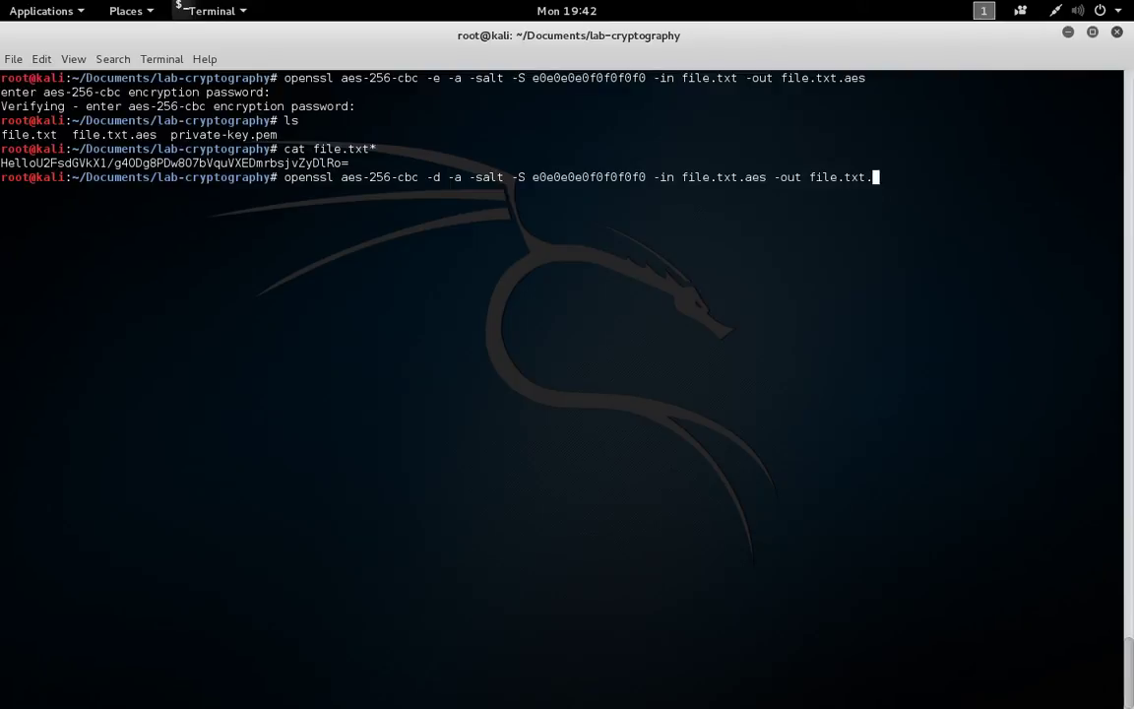
text(dec)
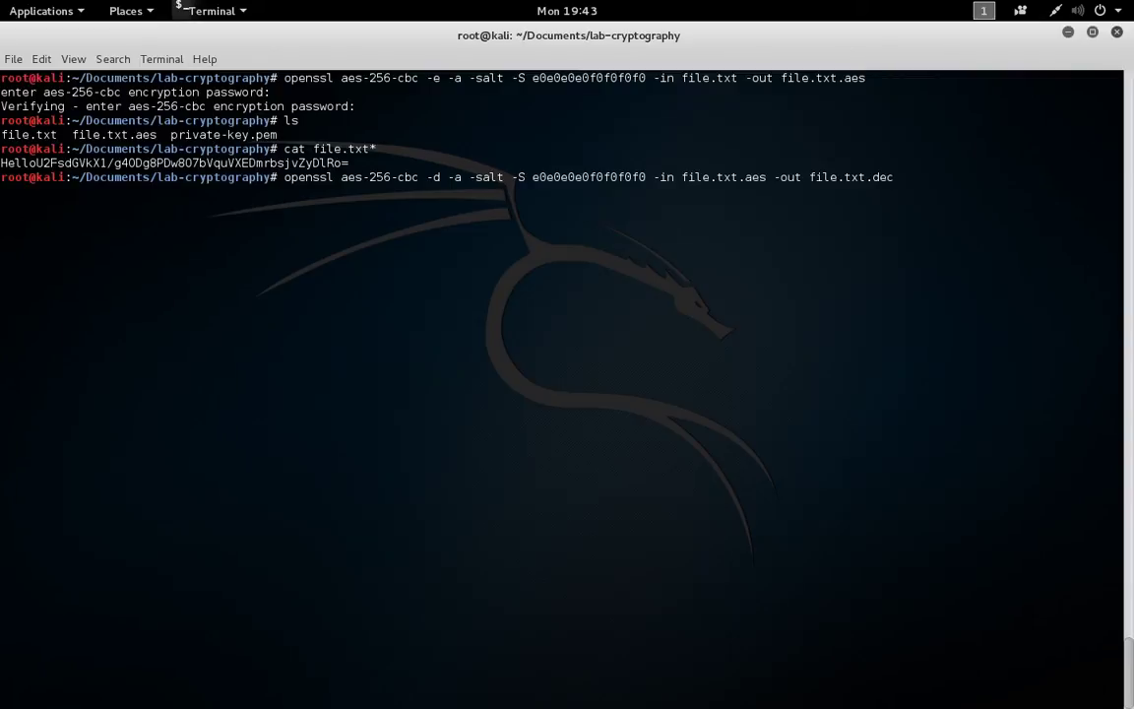
key(Return)
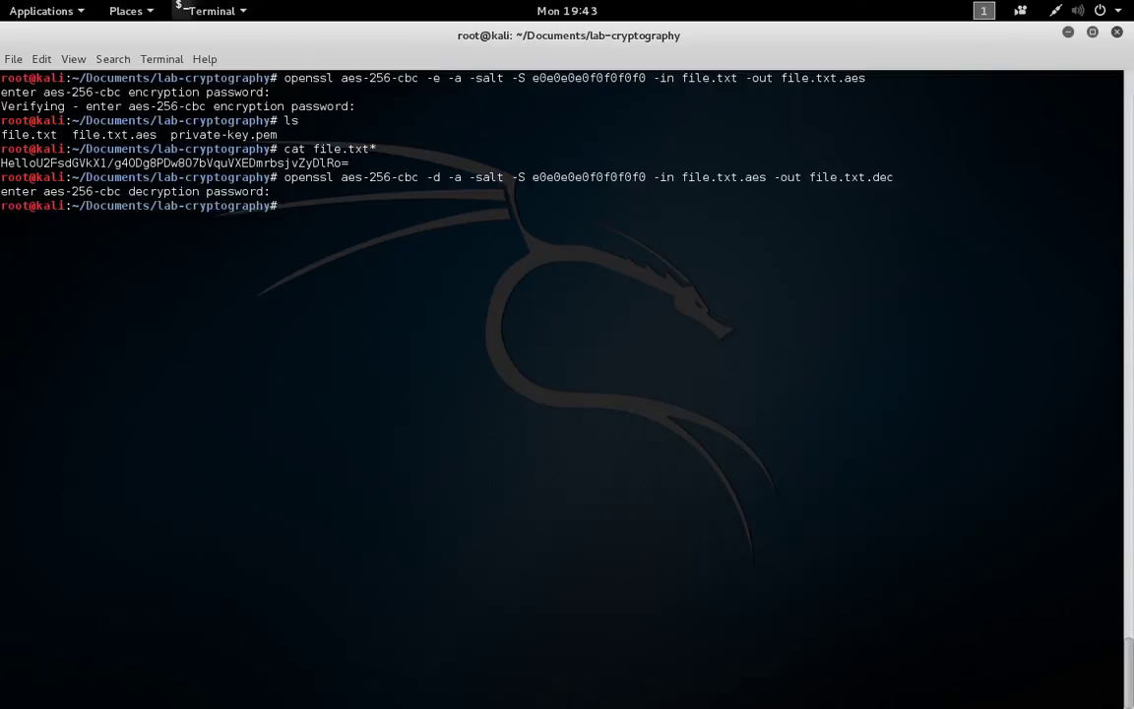
Step: List the files and cat file.txt and file.txt.dec, both printing Hello
text(ls)
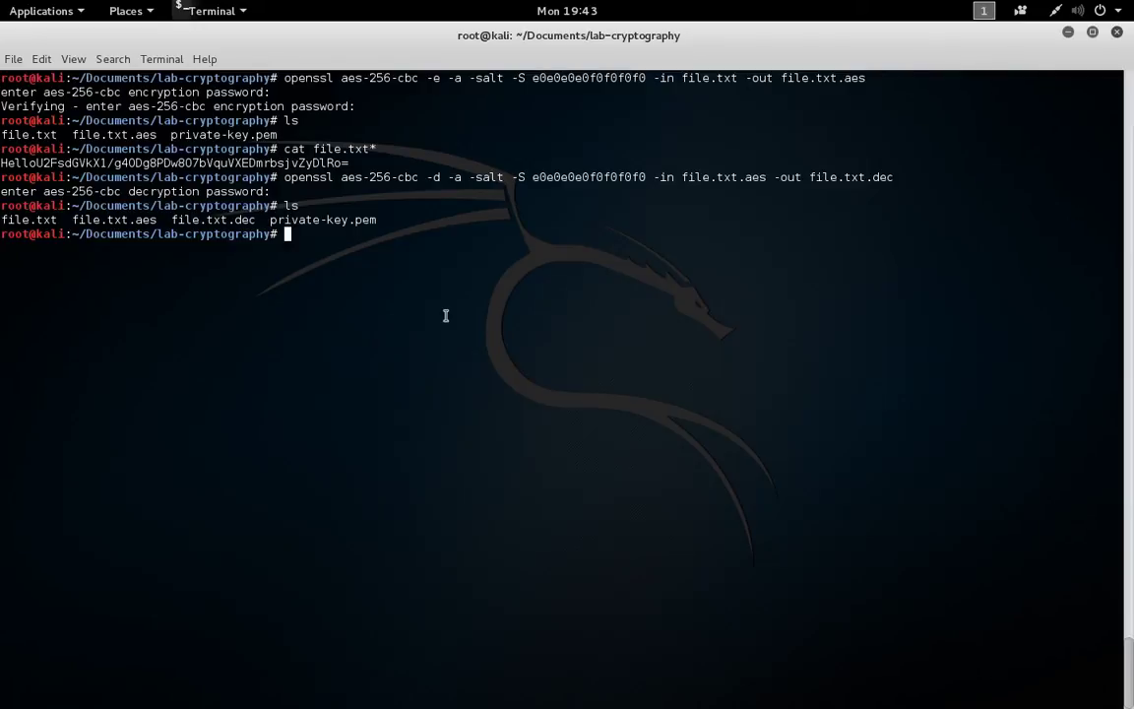
text(cat)
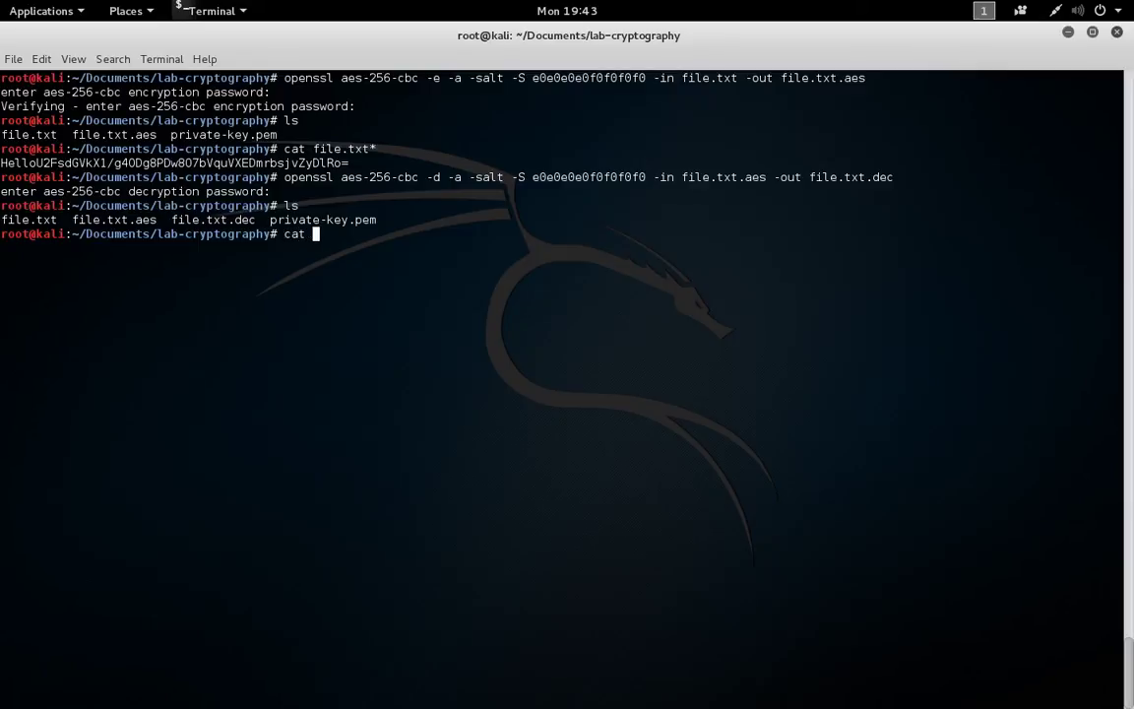
text(file.txt)
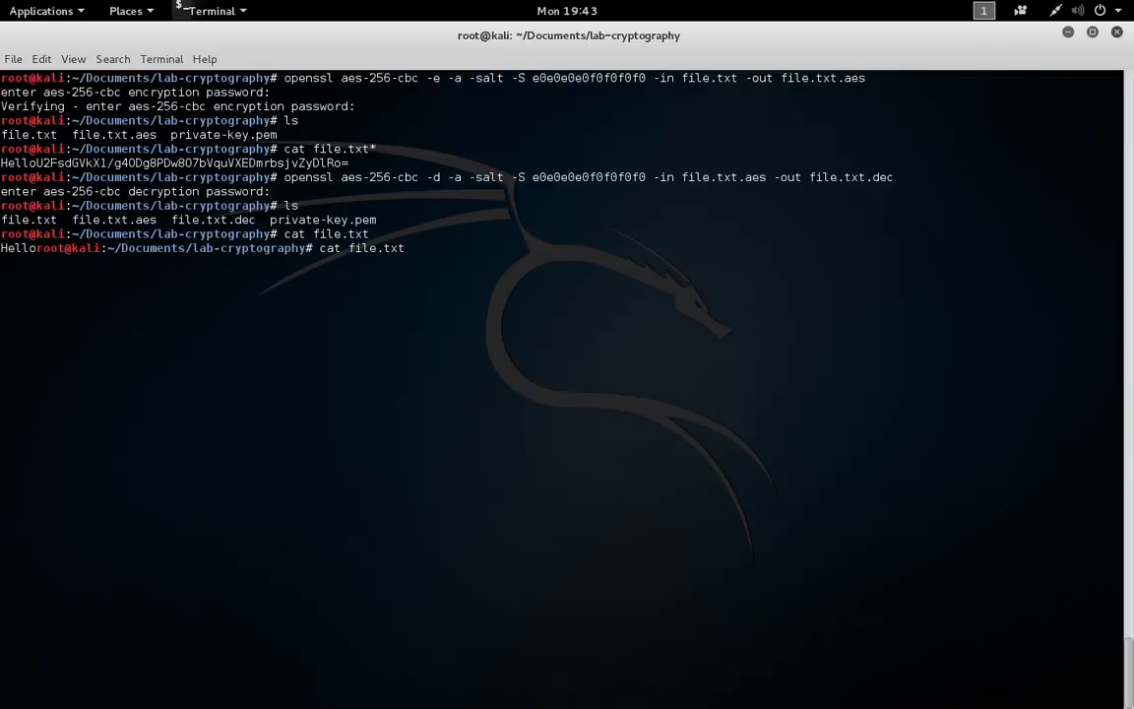
text(.dec)
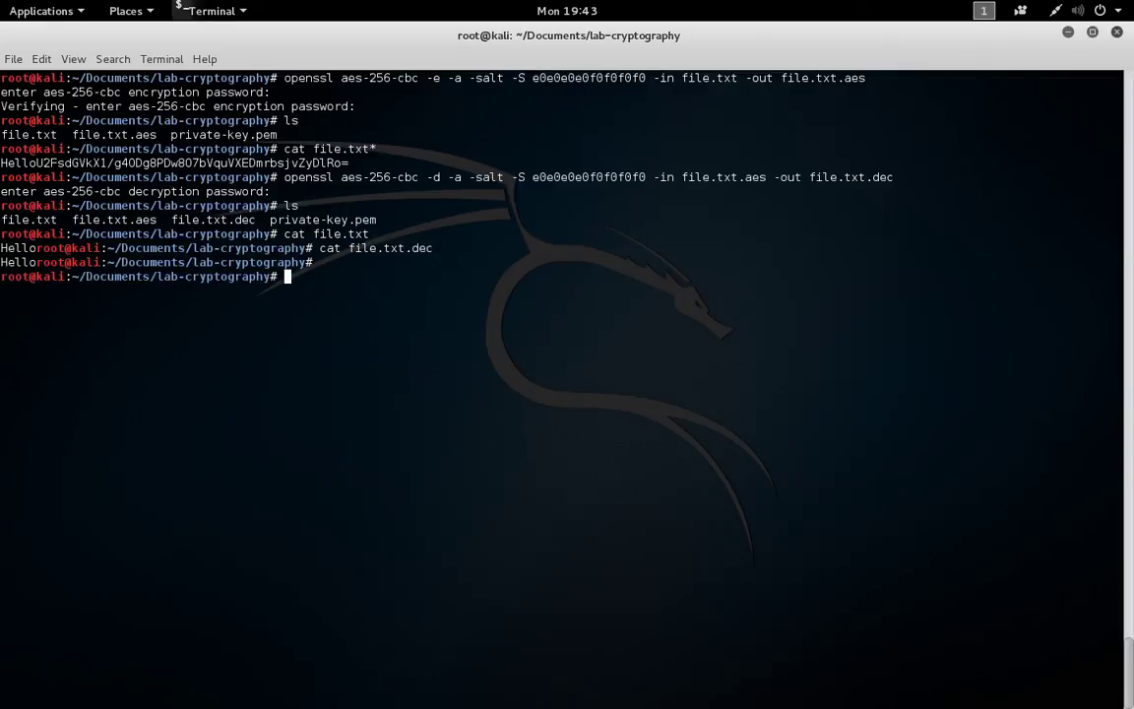
Step: Hexdump file.txt and file.txt.dec, both showing 6548 6c6c 006f, five bytes
text(hexdump)
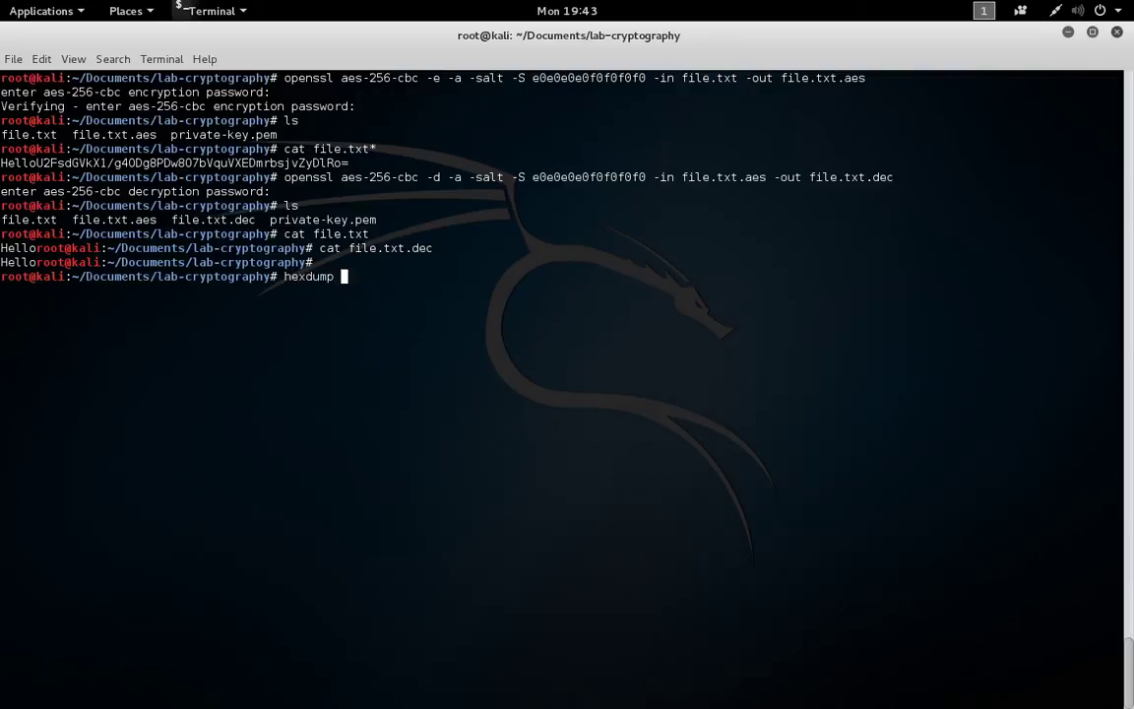
text(file.txt)
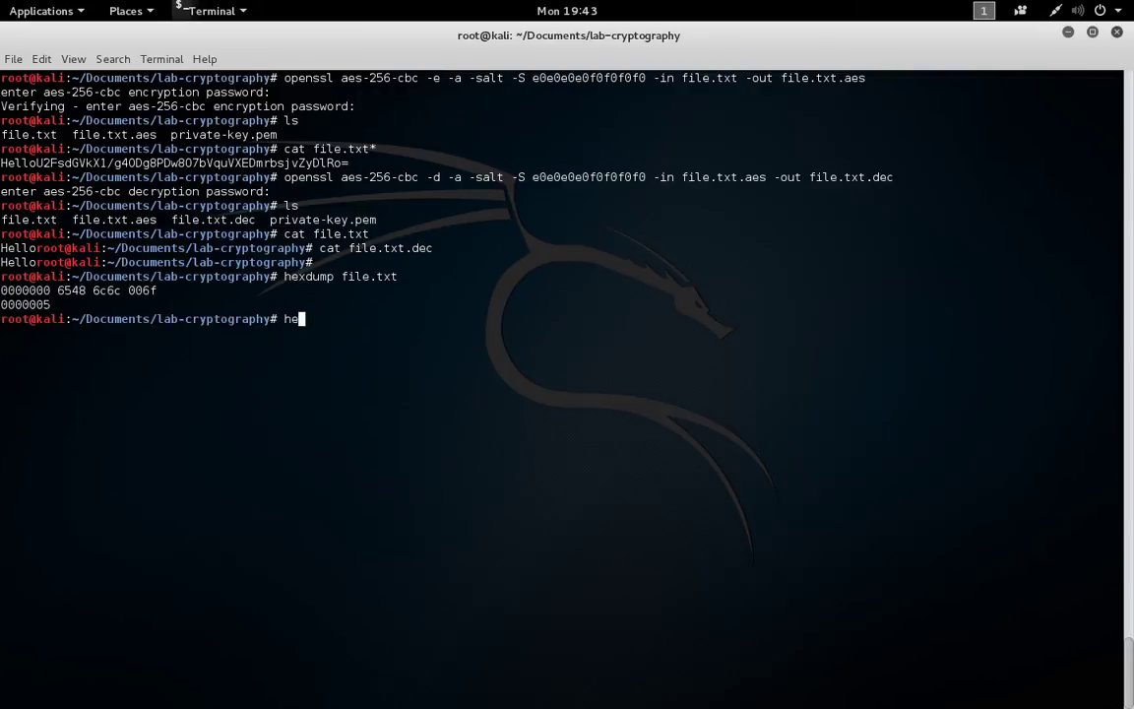
text(xdump file)
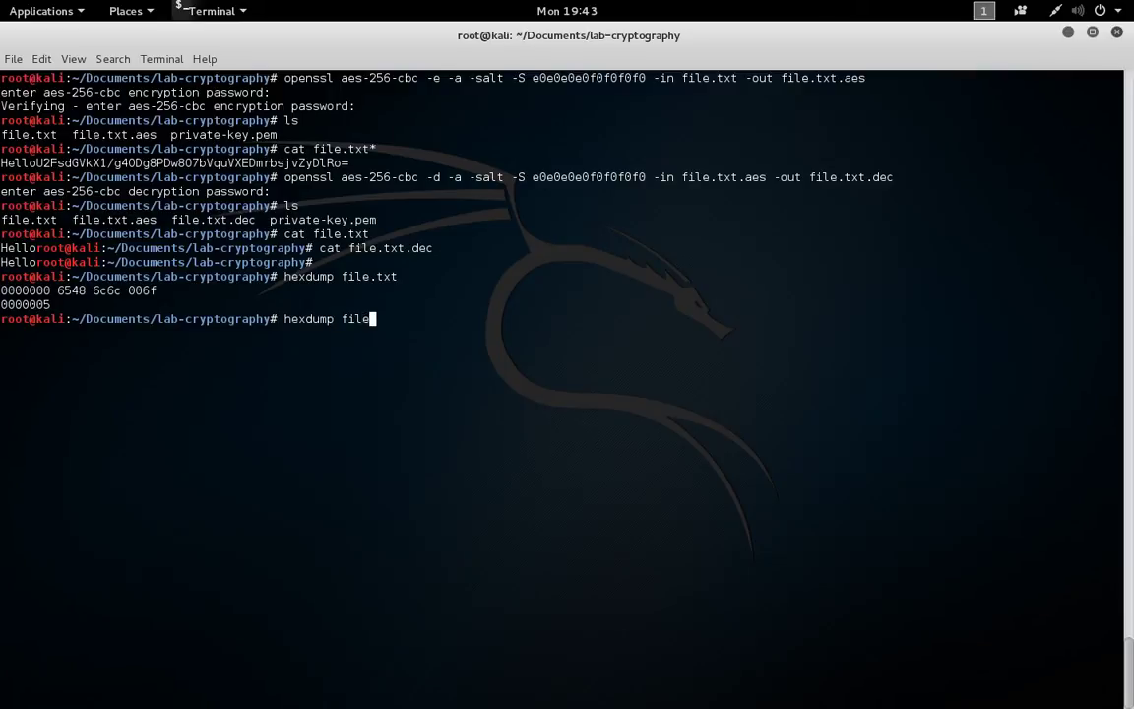
text(.txt.dec)
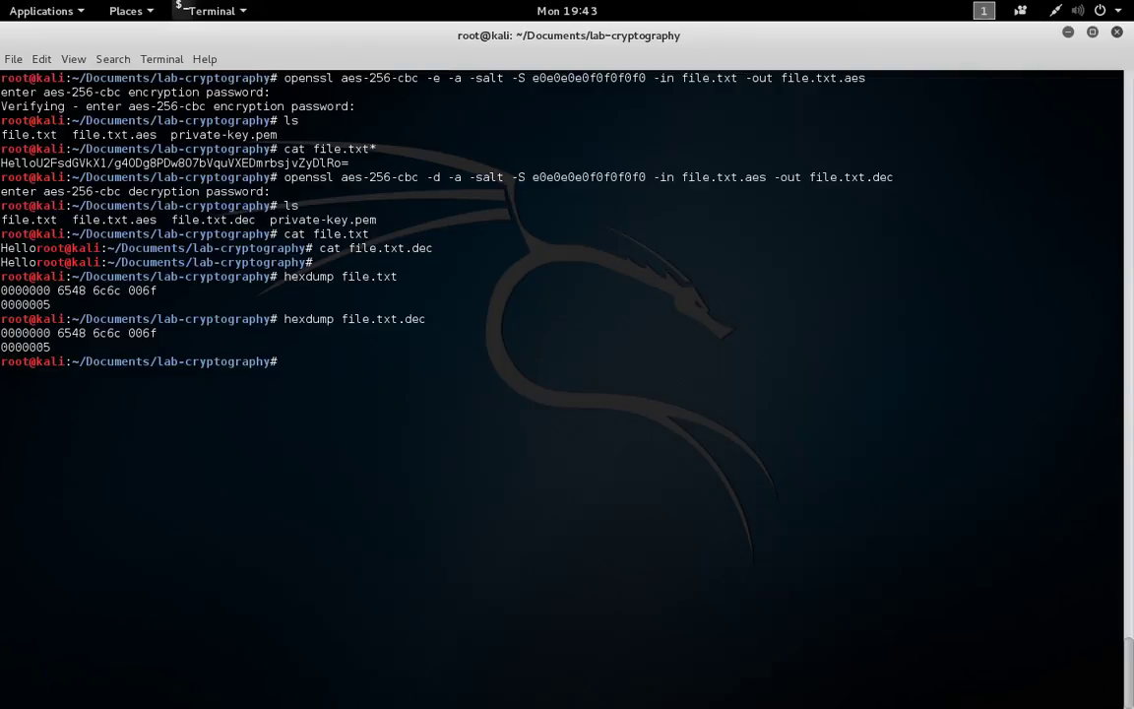
Step: Compose 'diff file.txt file.txt.dec' to compare the two files
text(diff)
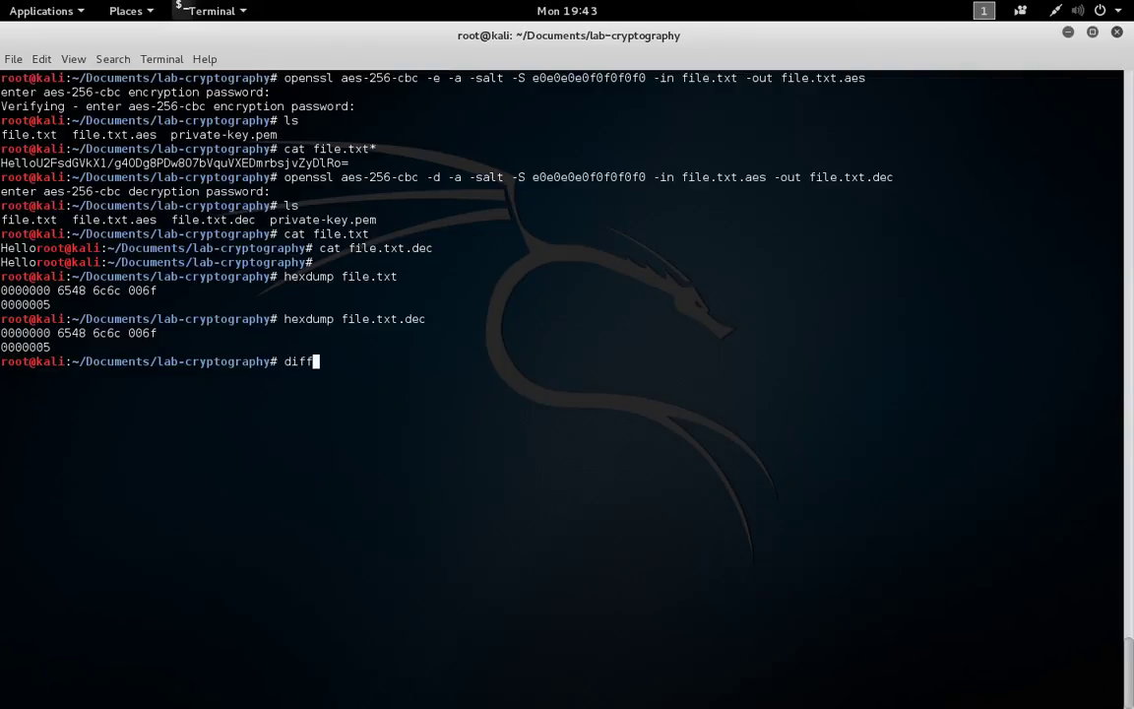
text(file.txt)
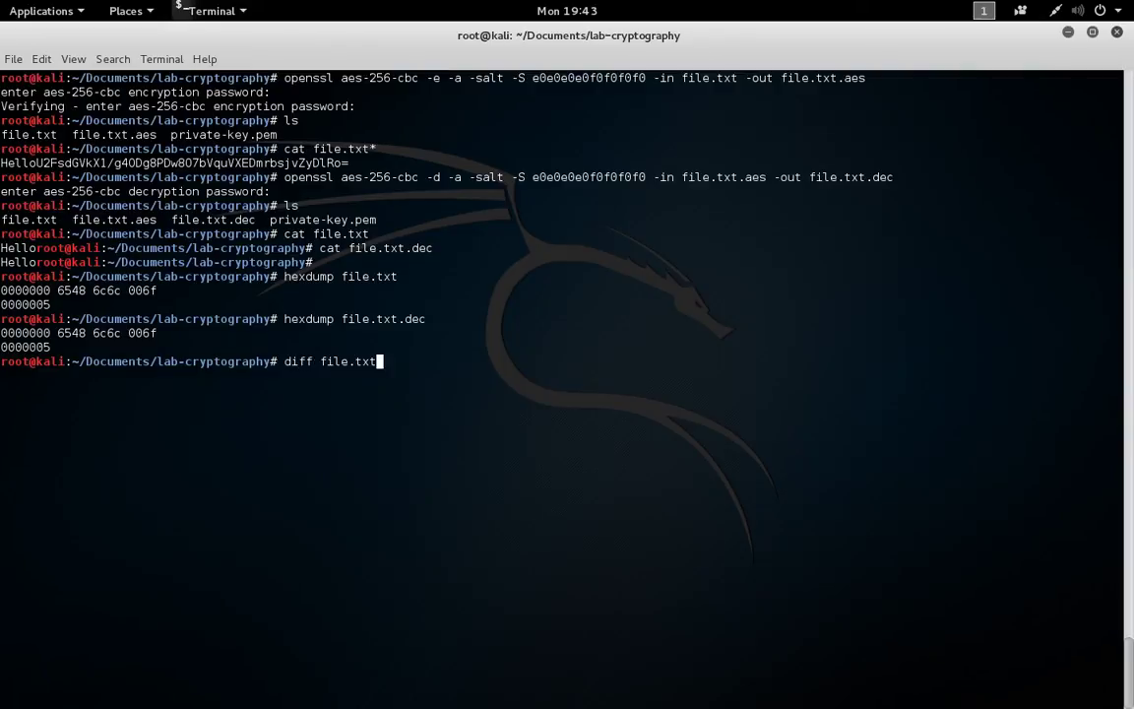
text(file.txt.)
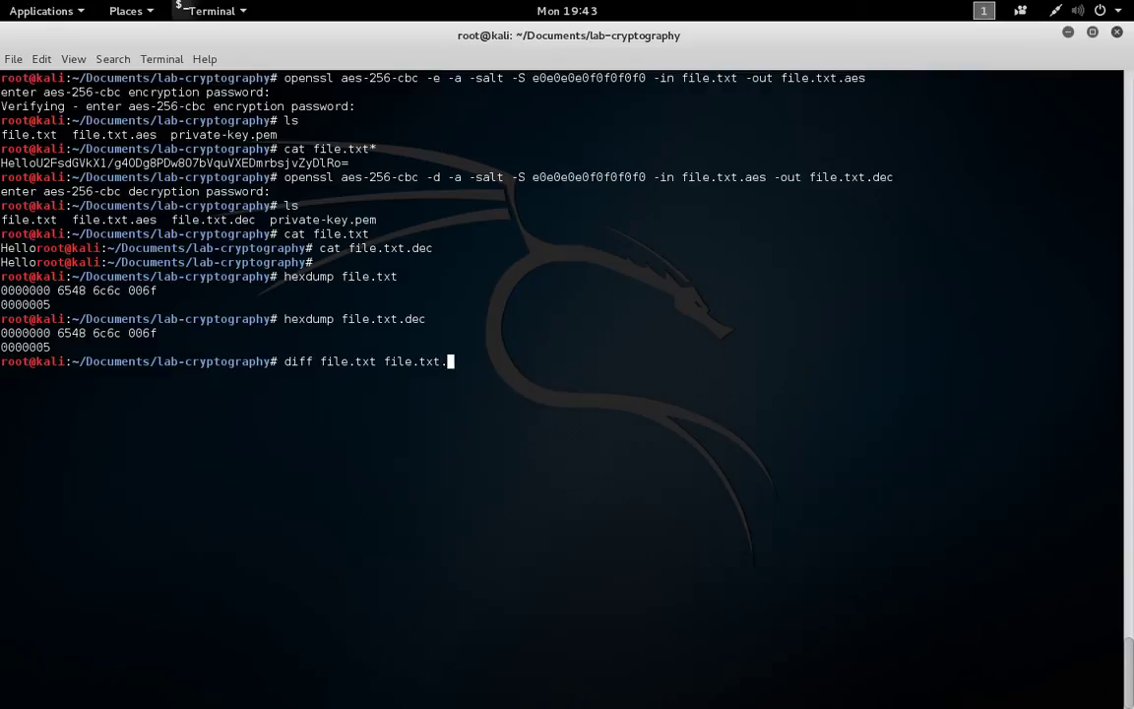